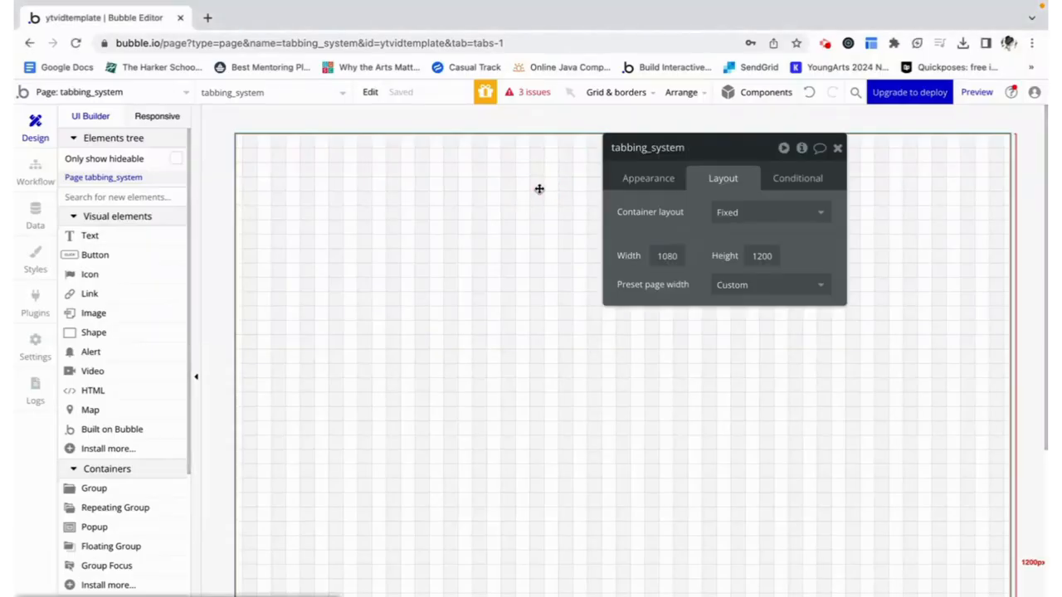
mouse_move(665, 116)
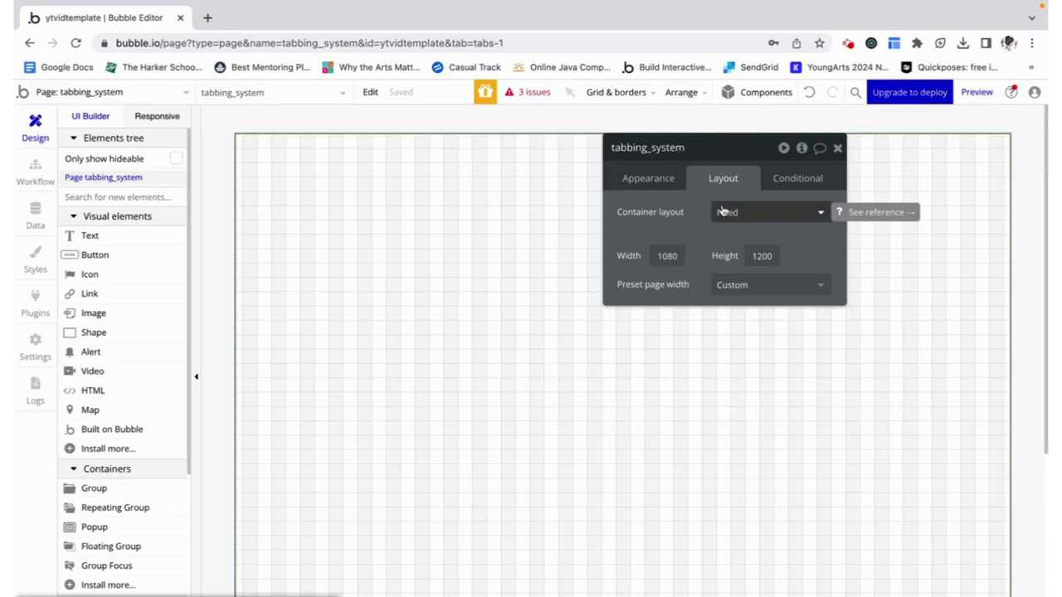
Review the page's container layout options, keep Fixed, and close the page settings.
left_click(767, 212)
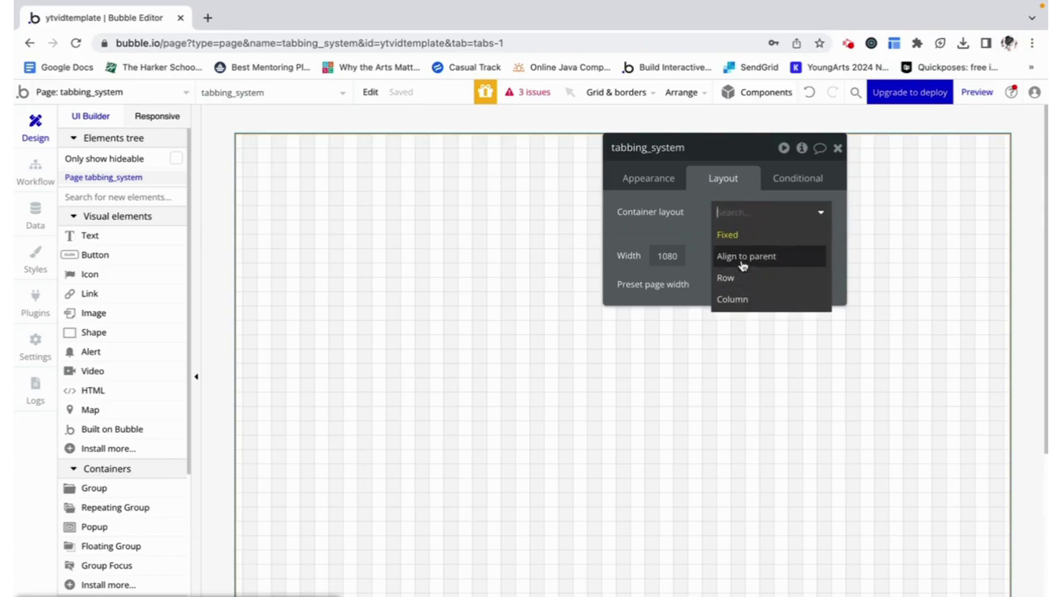
mouse_move(734, 261)
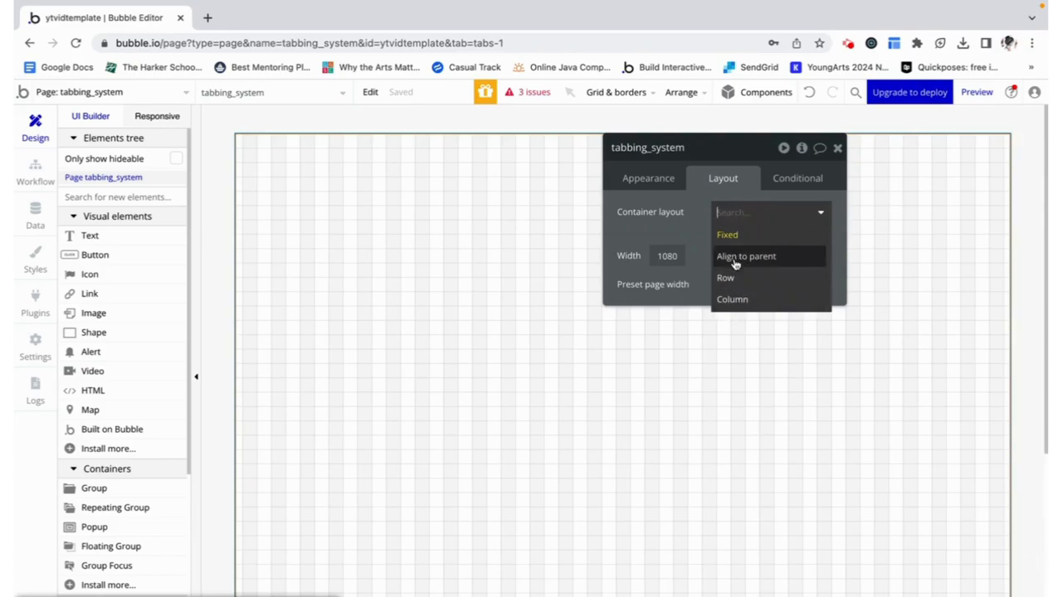
mouse_move(732, 281)
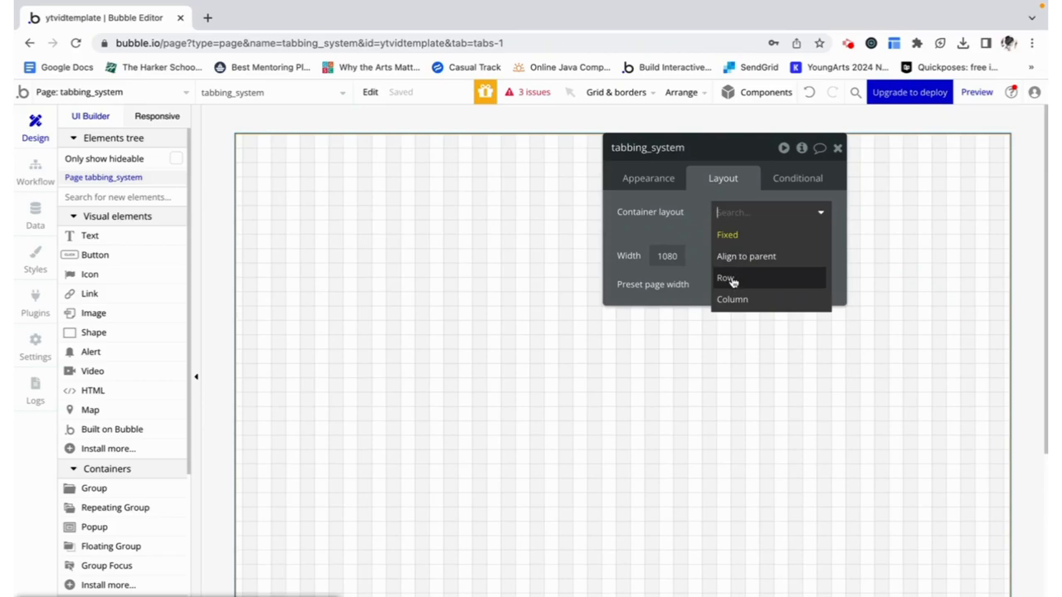
left_click(726, 235)
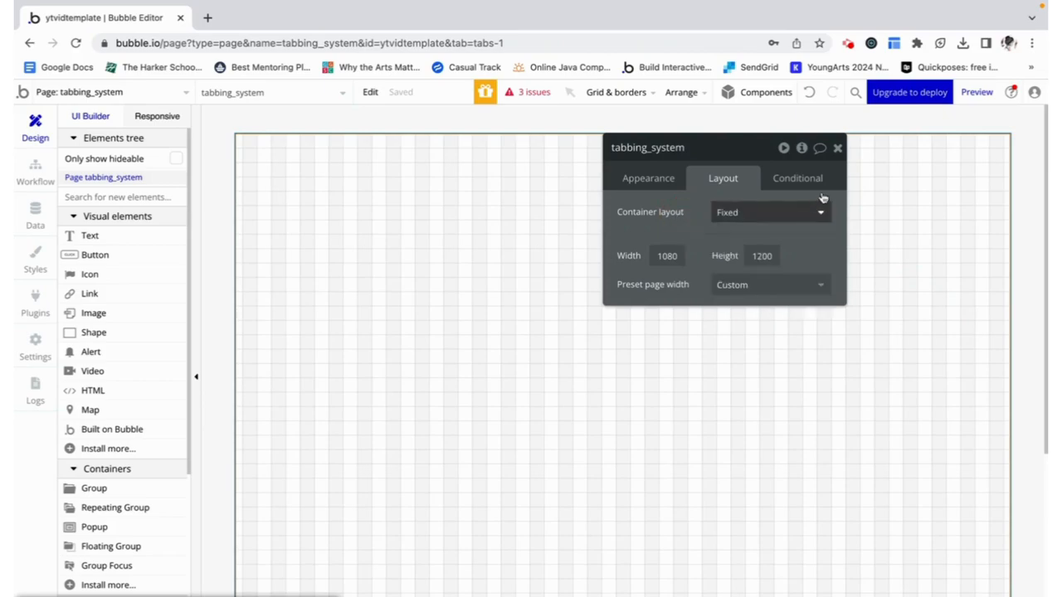
left_click(838, 148)
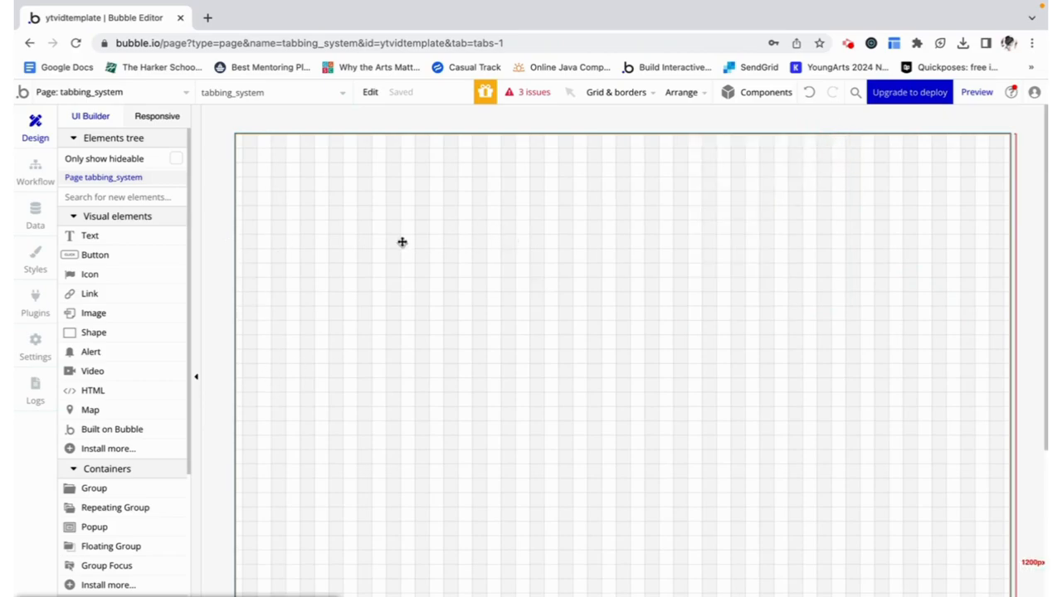
Draw a full-width group along the top of the page and rename it 'Group tab'.
scroll("down", 3)
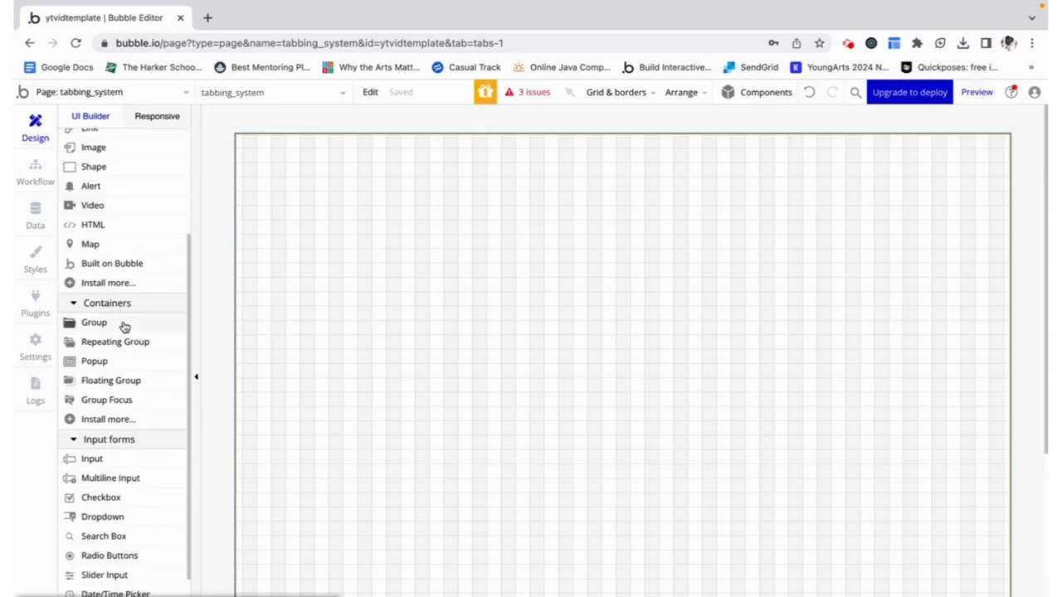
left_click(94, 323)
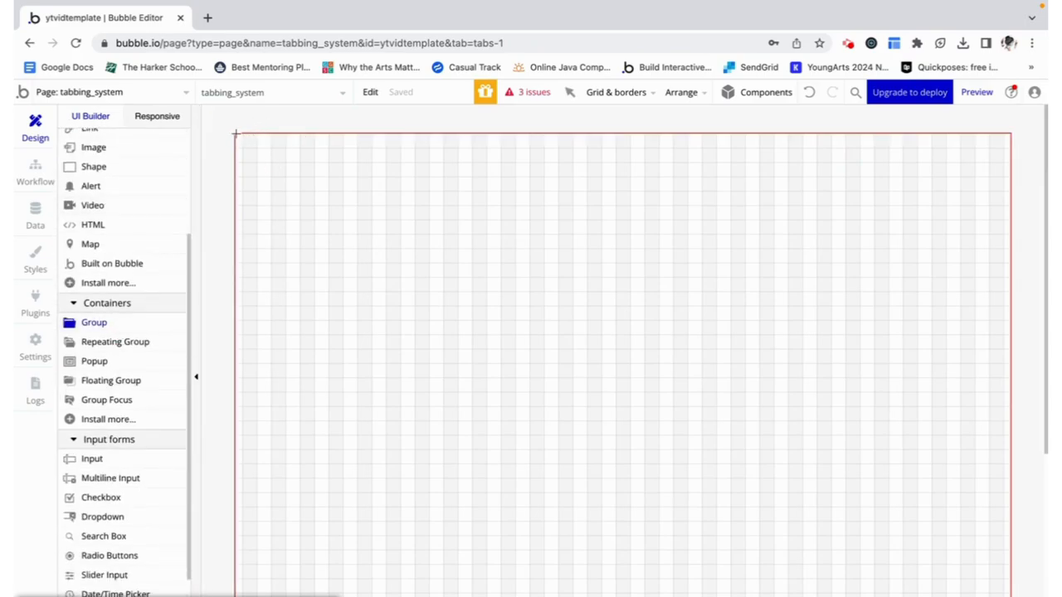
left_click_drag(237, 132, 1008, 257)
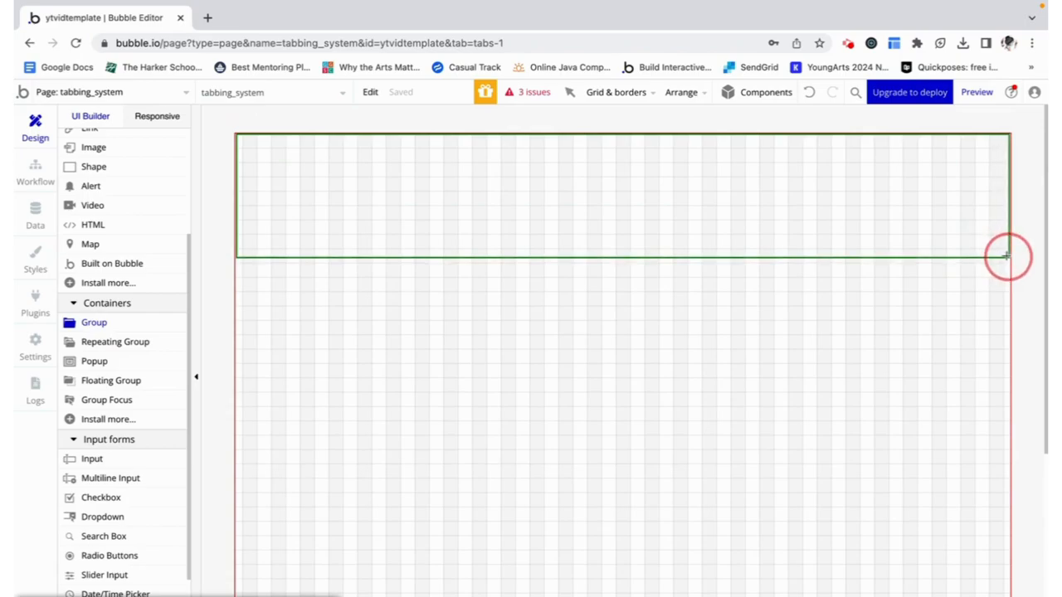
left_click(1002, 254)
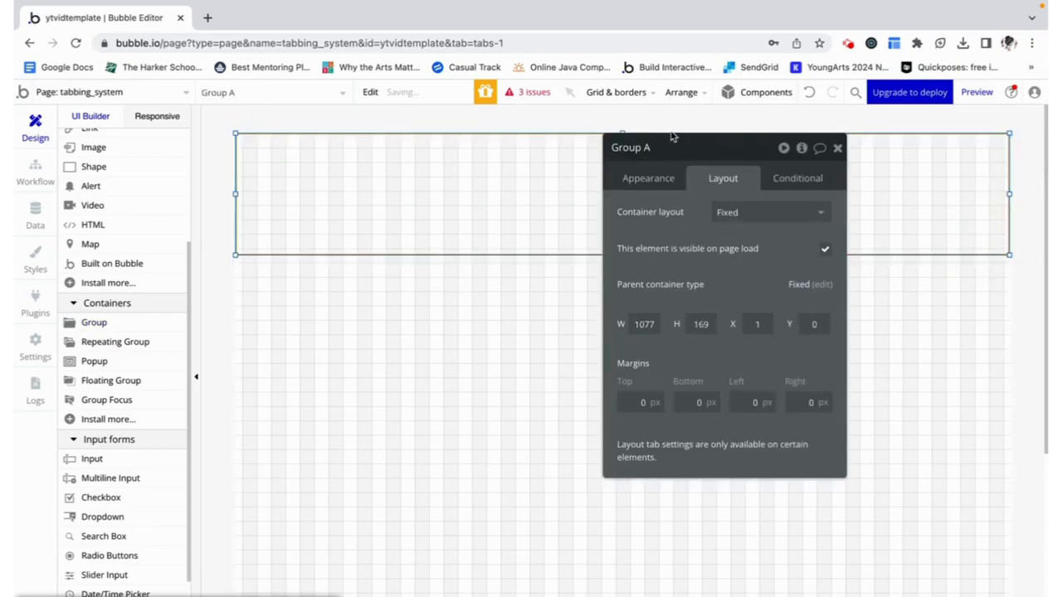
left_click(648, 178)
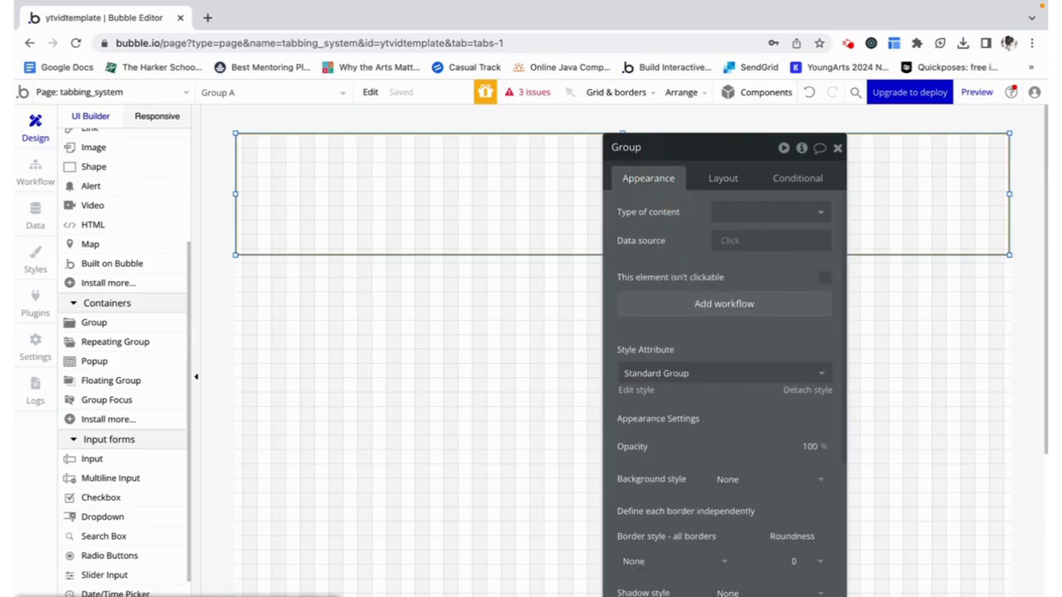
left_click(770, 212)
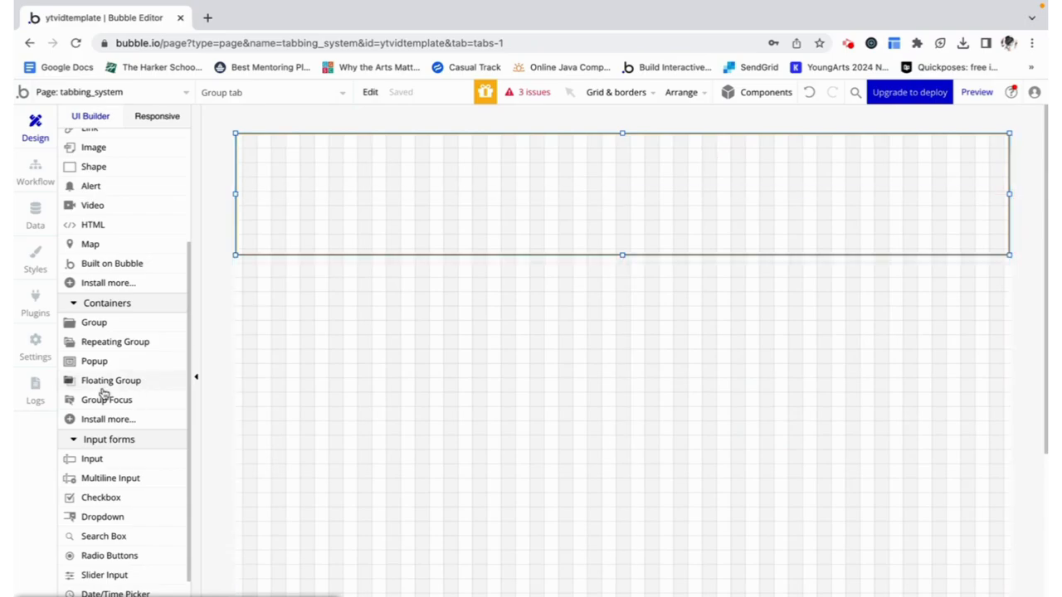
left_click(93, 323)
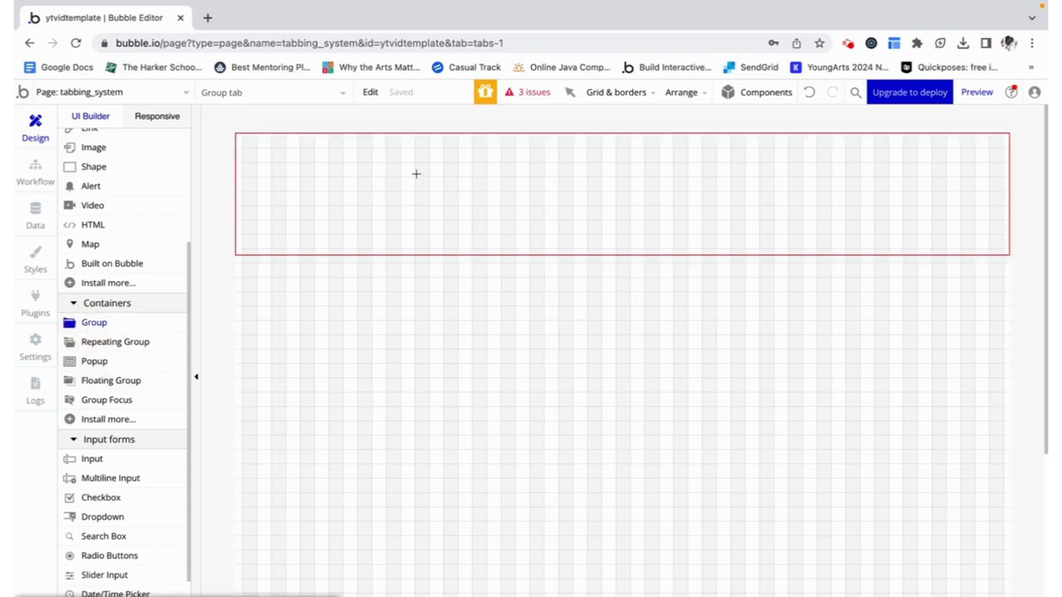
Create Group tab1 (text content, data source Tab 1) and a copy beside it named Group tab2.
left_click_drag(403, 174, 589, 219)
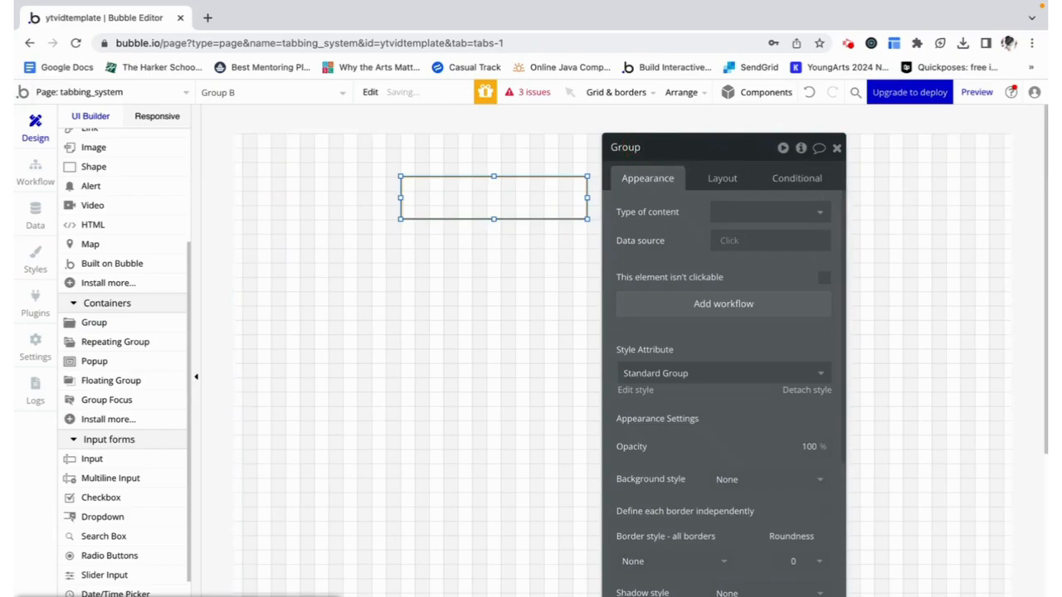
left_click(769, 211)
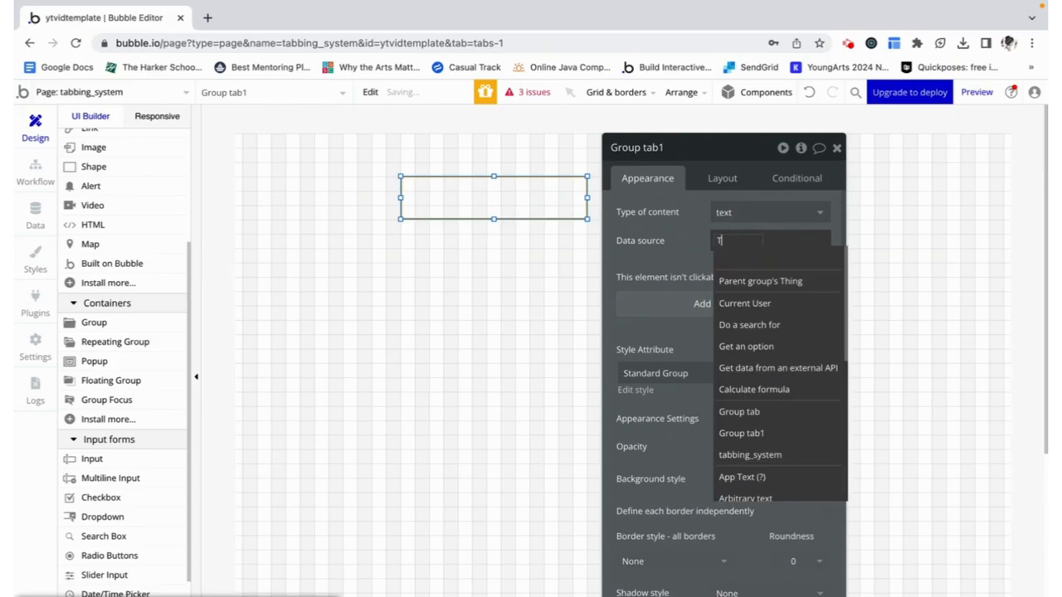
left_click(768, 212)
type("ab 1")
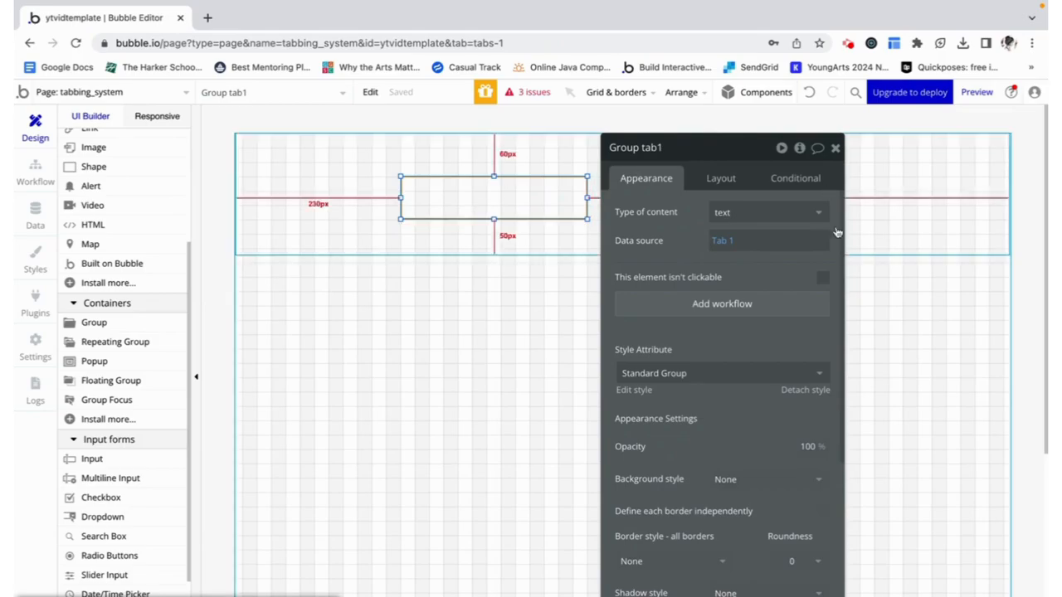
left_click(835, 148)
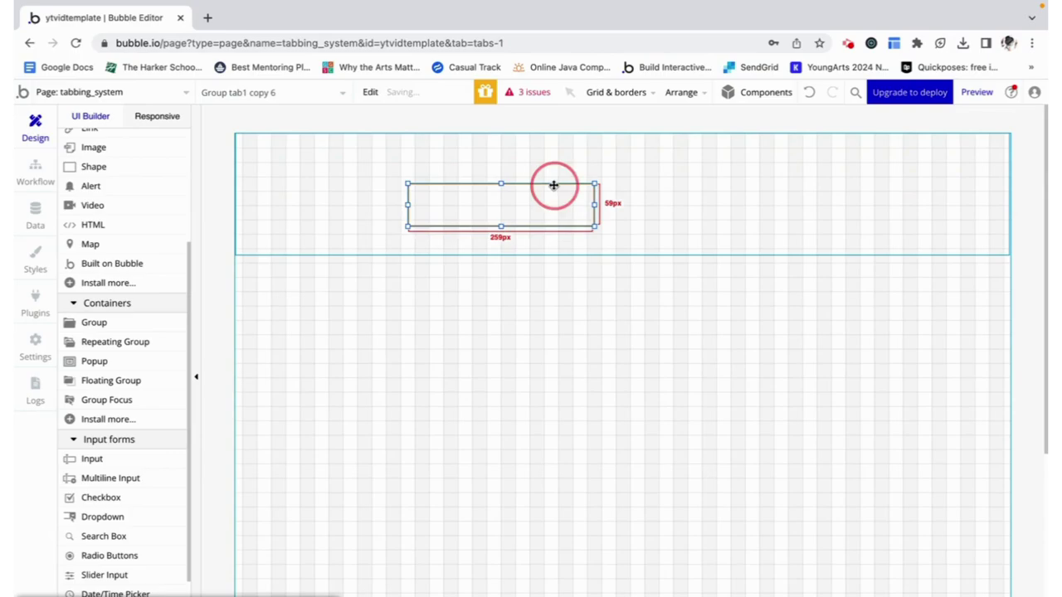
left_click_drag(553, 185, 722, 193)
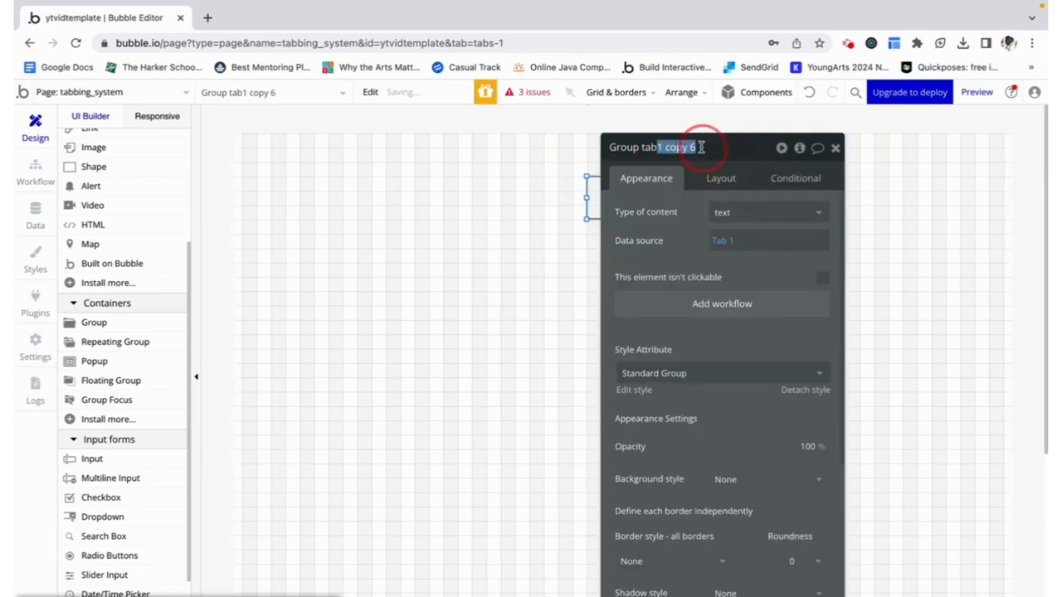
left_click(767, 240)
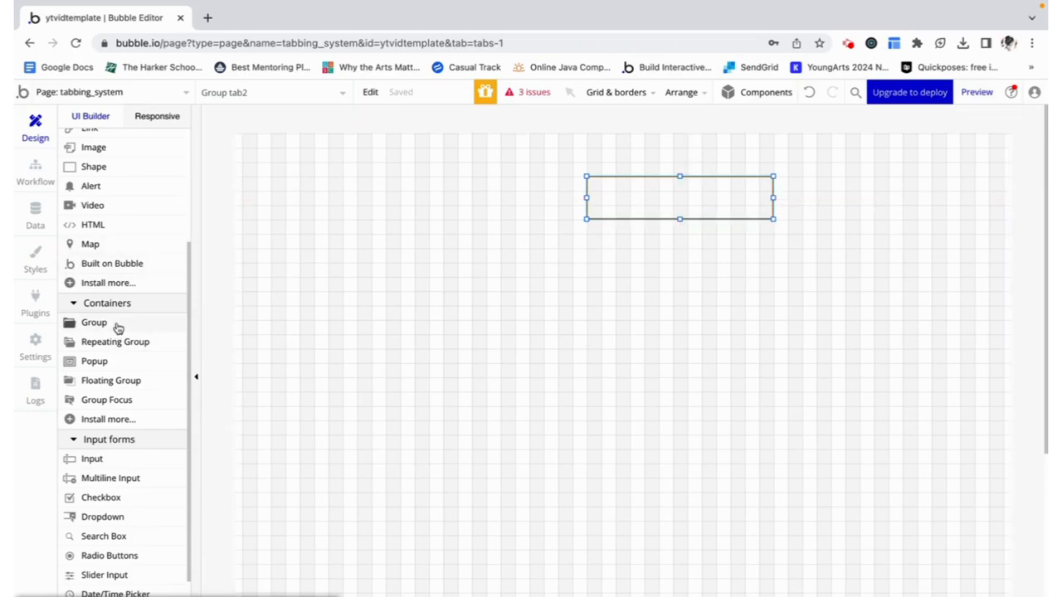
mouse_move(114, 325)
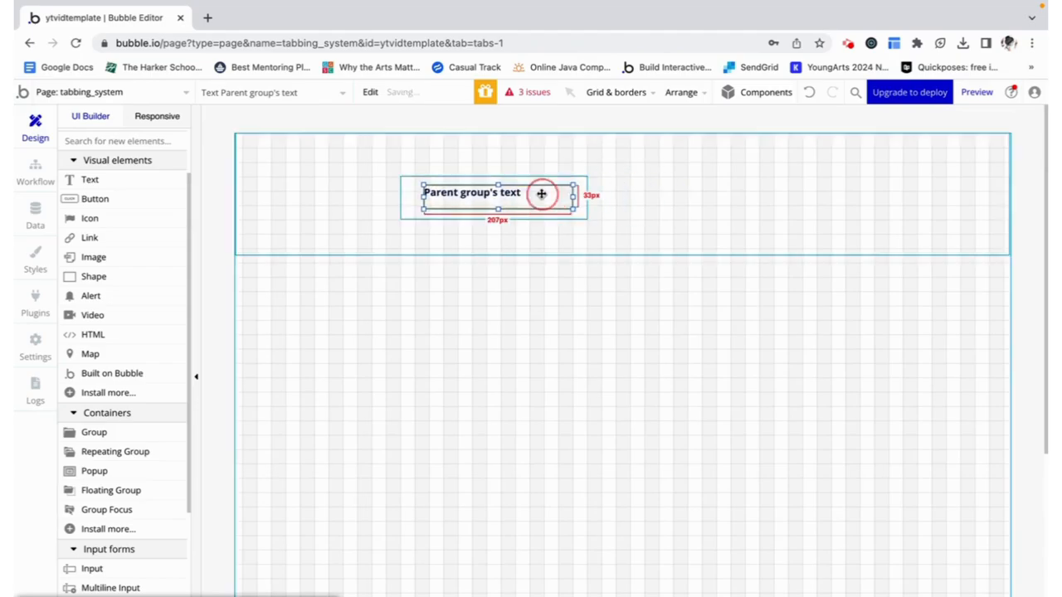
Drop a copy of the 'Parent group's text' text element into Group tab2.
left_click_drag(540, 194, 705, 203)
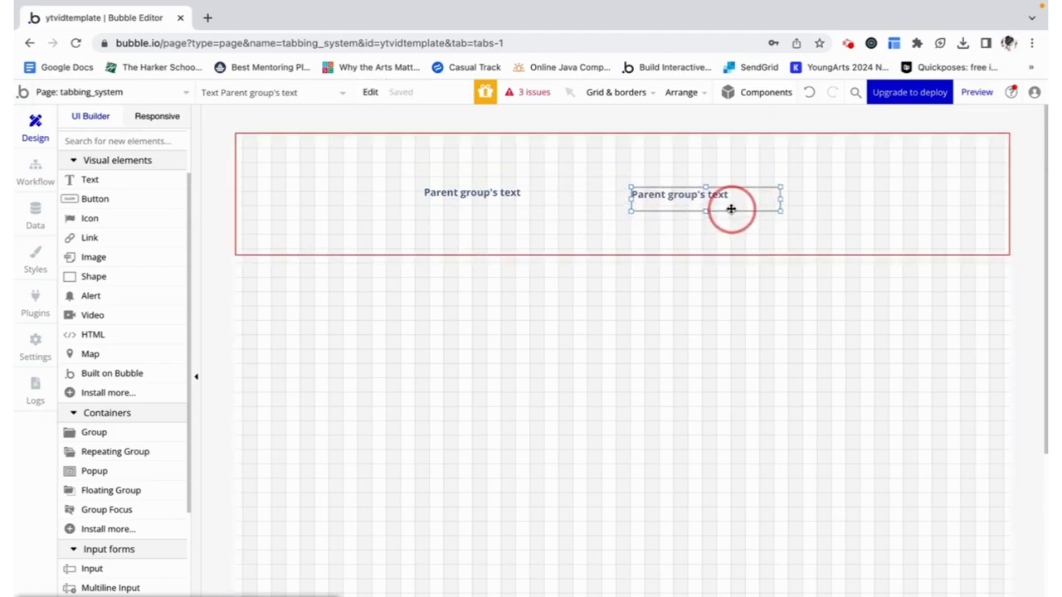
left_click_drag(730, 209, 703, 204)
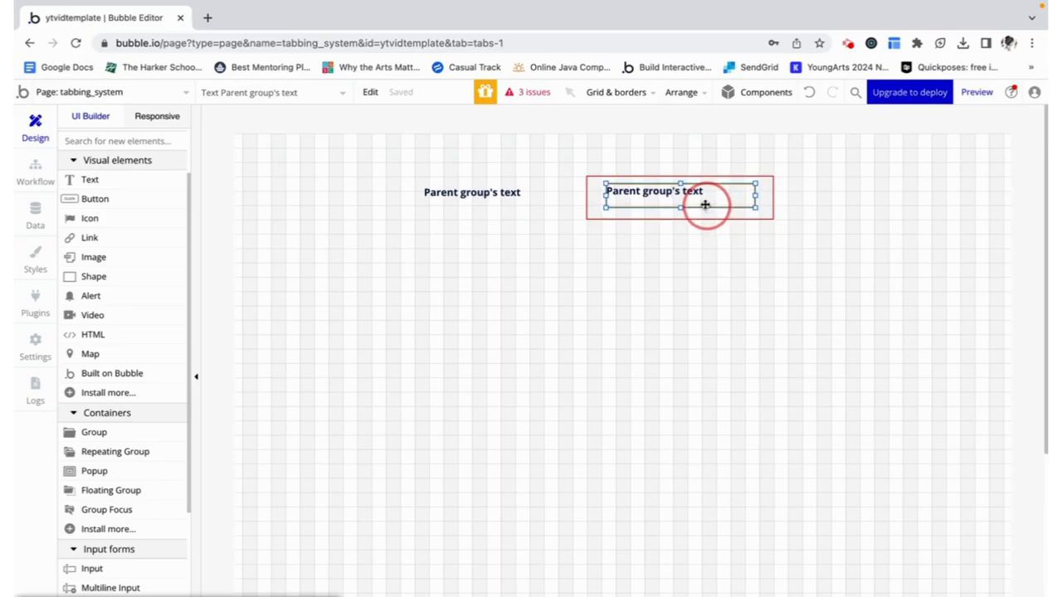
left_click(978, 92)
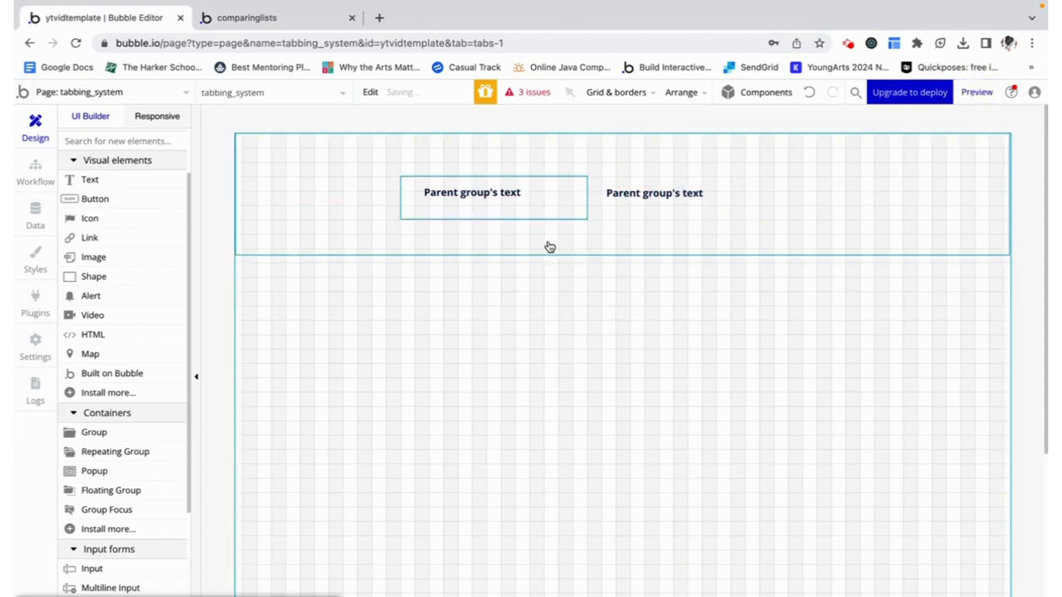
Draw a large group below the header, name it 'Group main tab1', and duplicate it.
left_click(94, 432)
type("Group matab1")
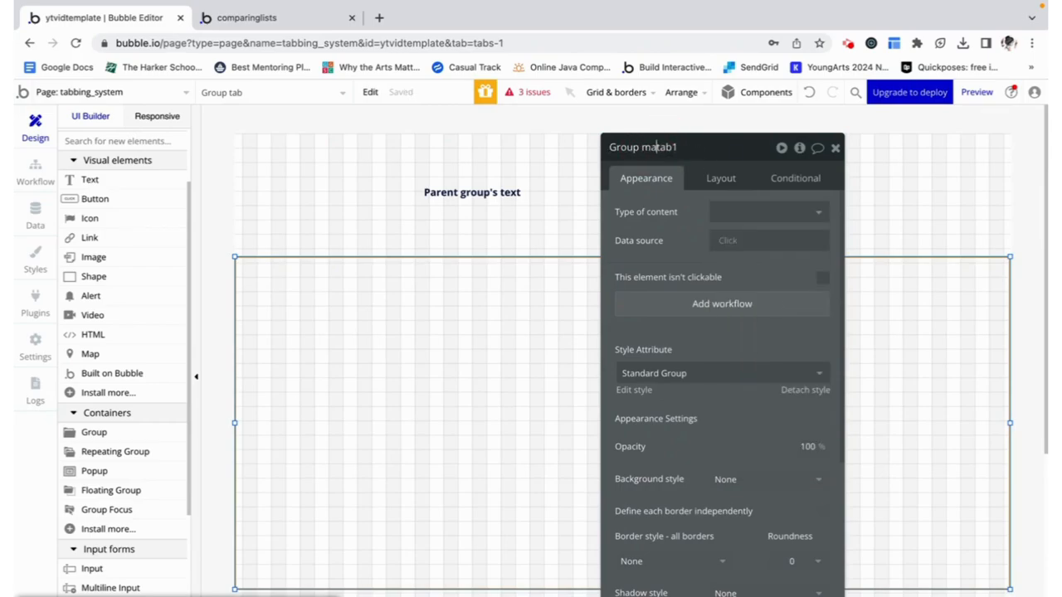
left_click(768, 212)
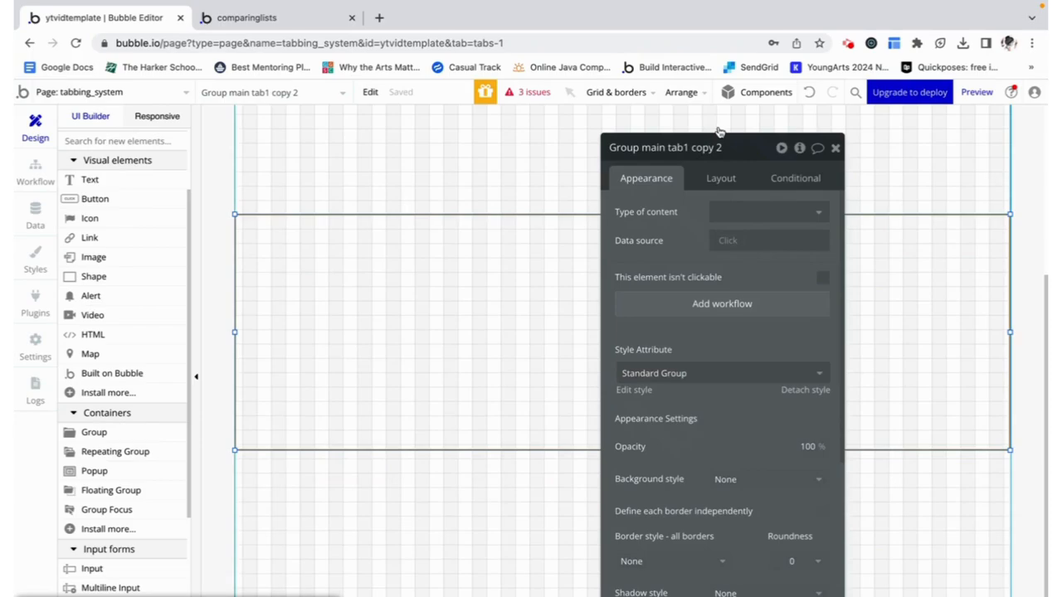
double_click(685, 147)
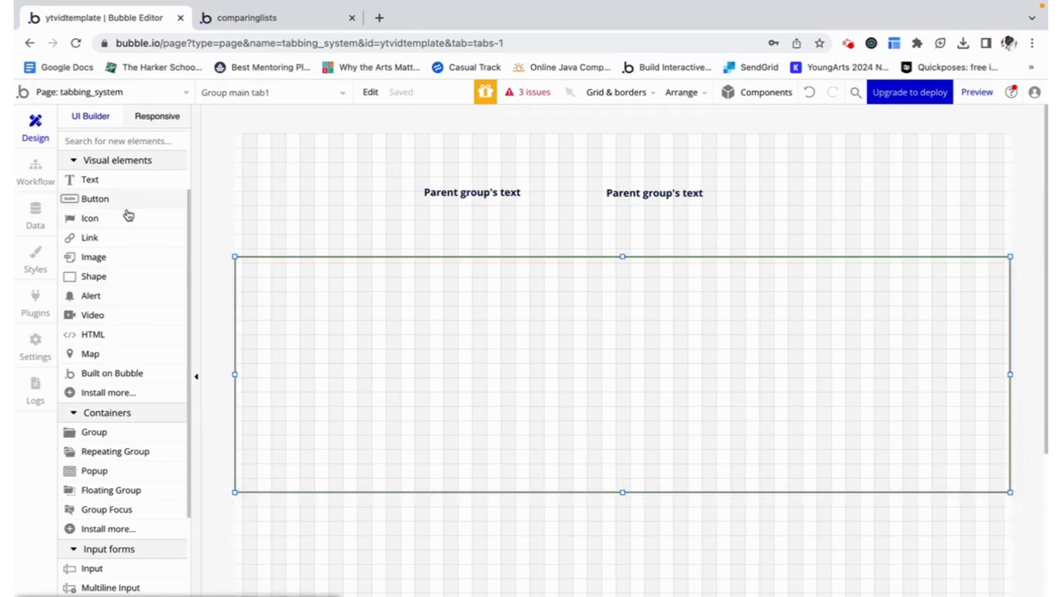
Draw a square shape inside the large content group and nudge it into place.
left_click(93, 276)
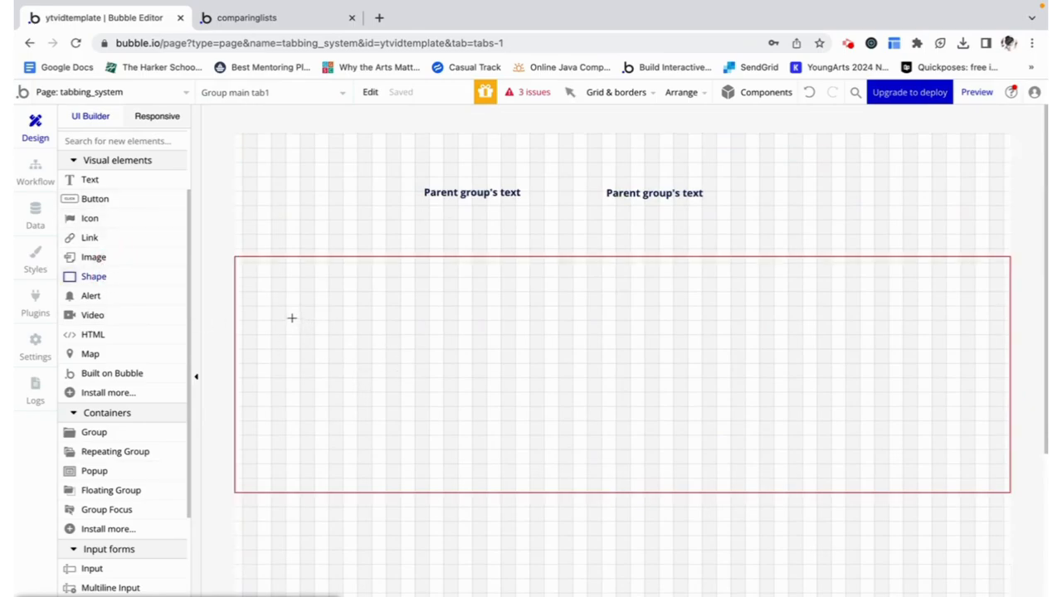
left_click_drag(315, 319, 445, 437)
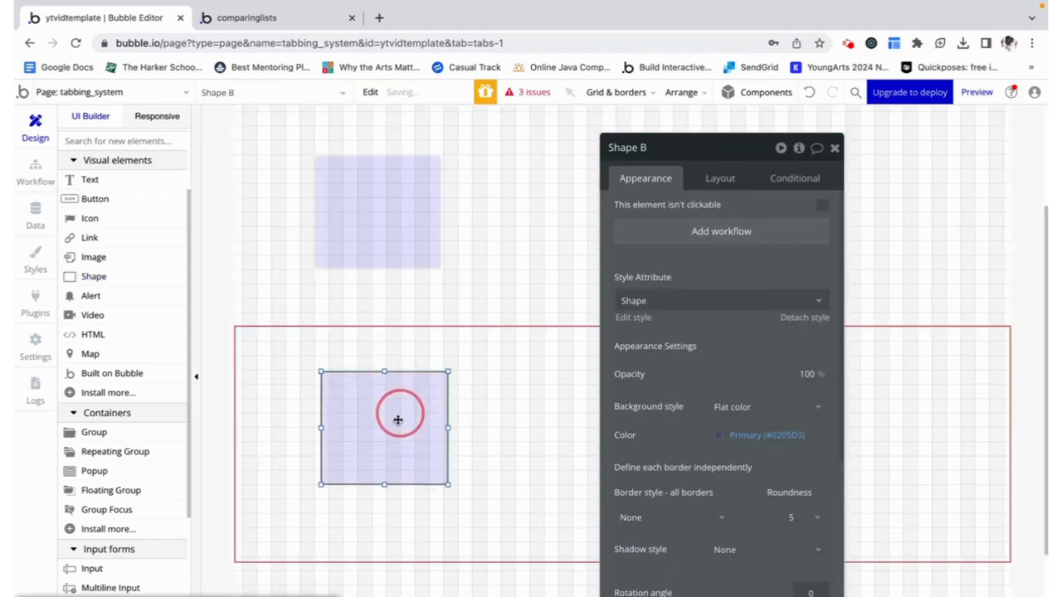
left_click_drag(398, 419, 392, 427)
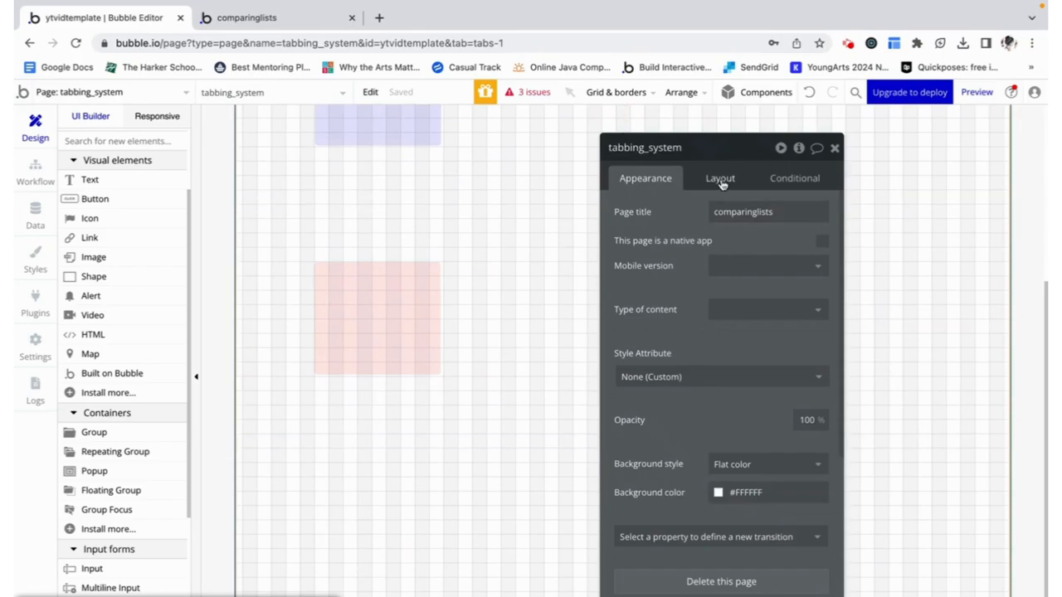
Set the tabbing_system page's container layout to Row and select Group main tab2.
left_click(720, 177)
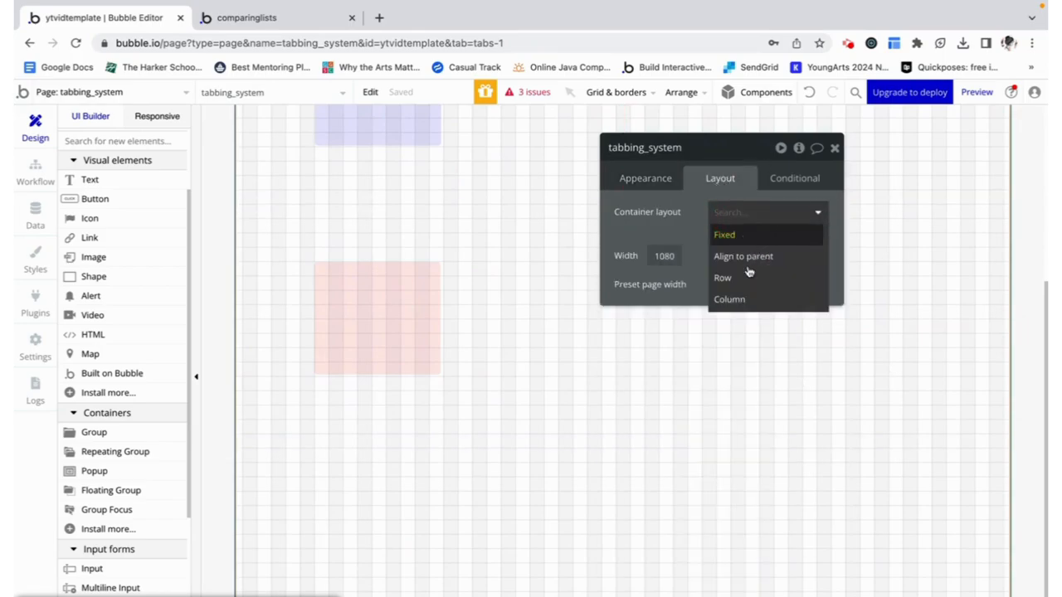
left_click(721, 277)
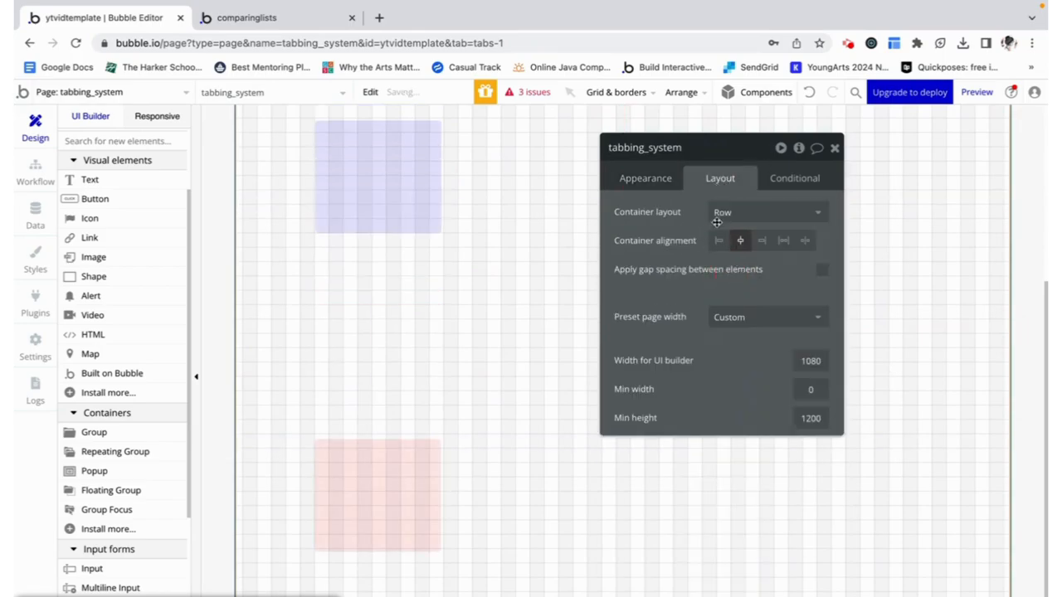
left_click(834, 148)
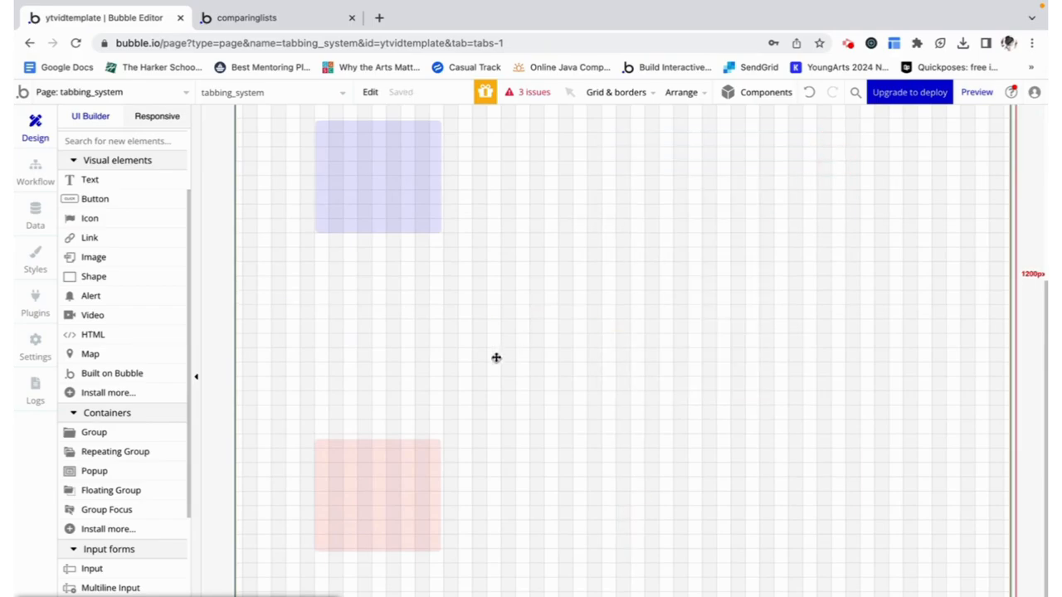
left_click(496, 357)
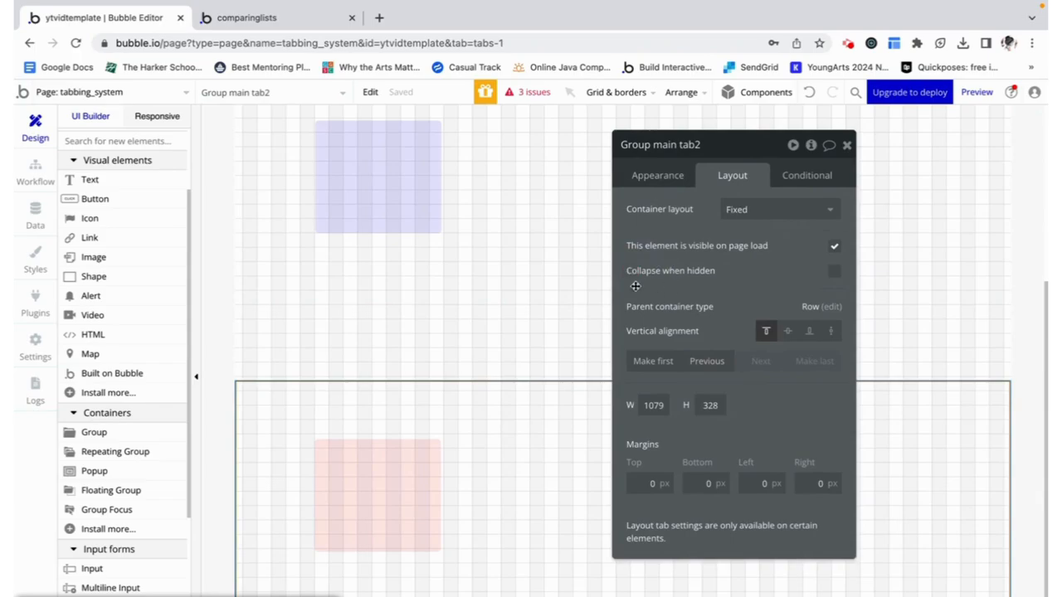
Turn on 'Collapse when hidden' and turn off 'visible on page load' for Group main tab2.
left_click(835, 271)
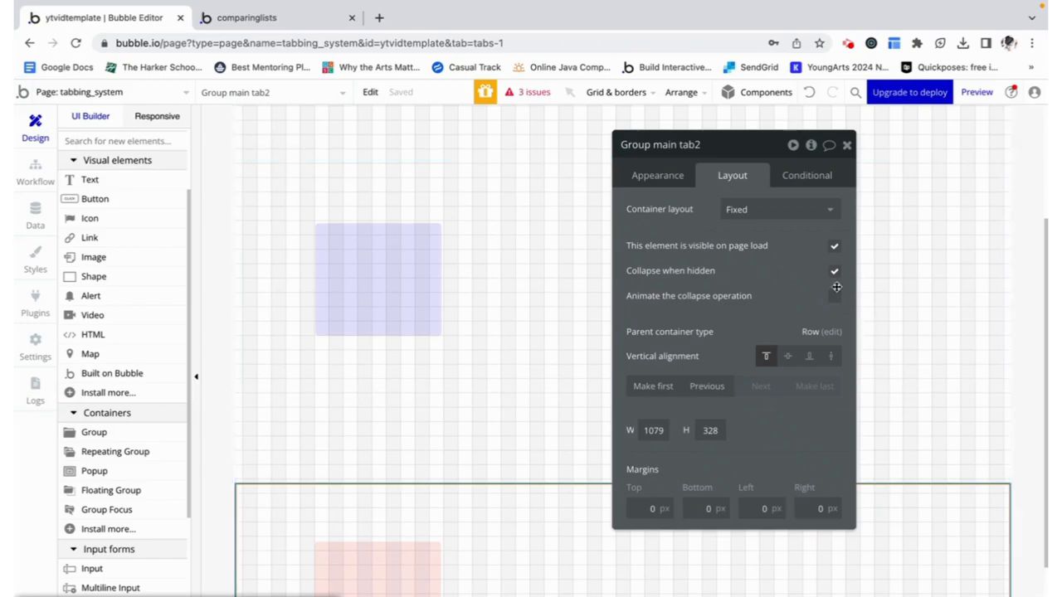
left_click(834, 246)
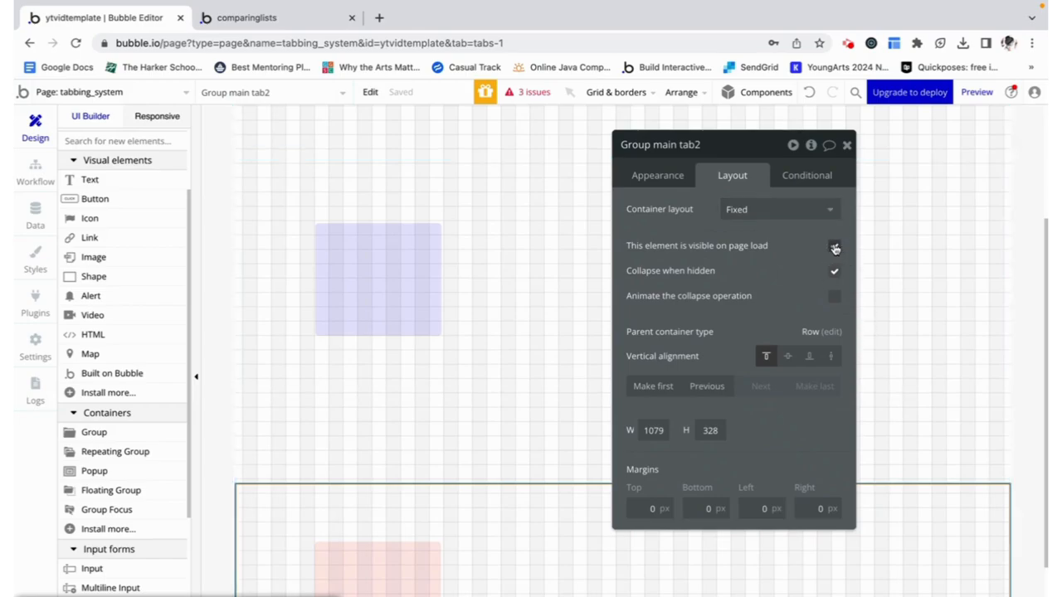
mouse_move(834, 247)
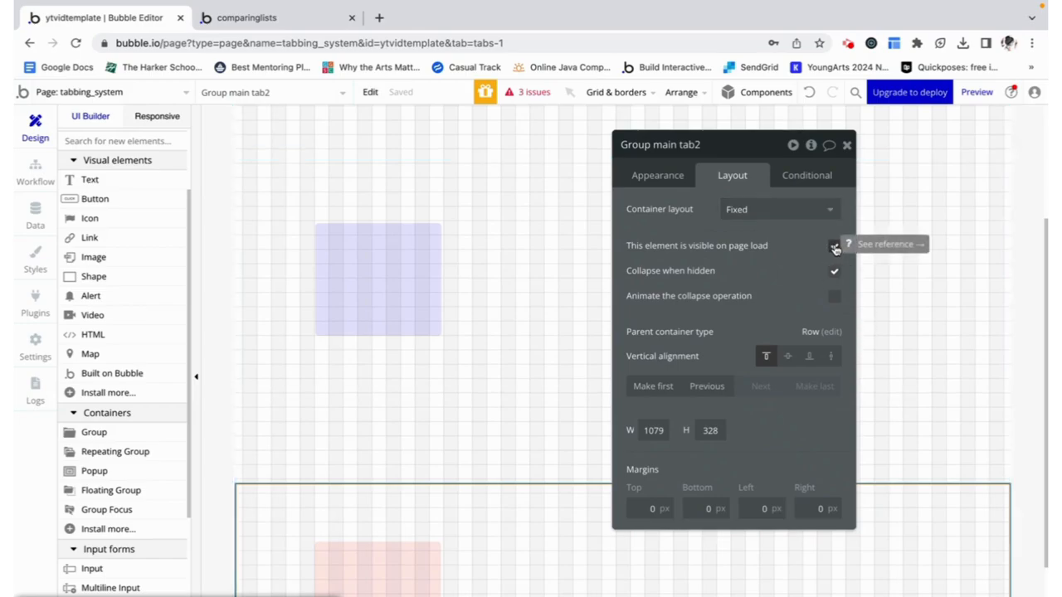
left_click(833, 246)
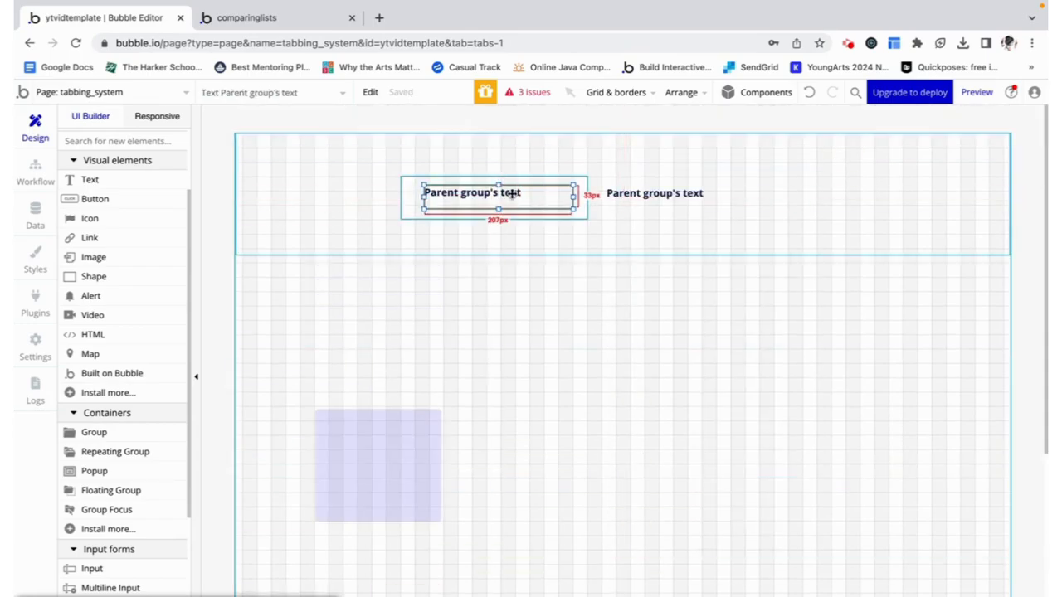
Start a tab-text click workflow with a Go to page action to the Current page.
left_click(35, 170)
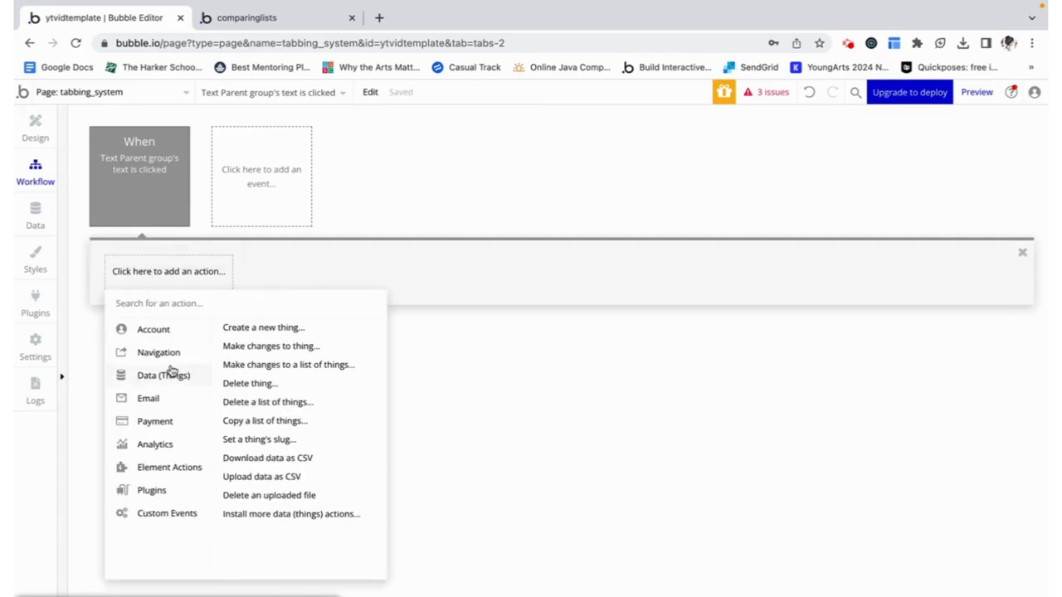
left_click(157, 352)
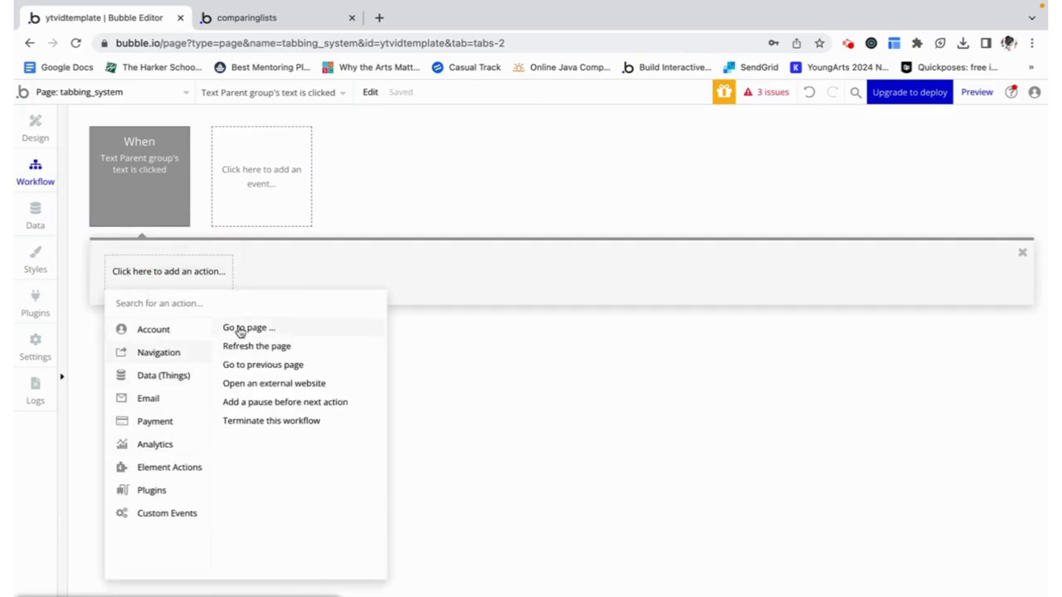
left_click(246, 329)
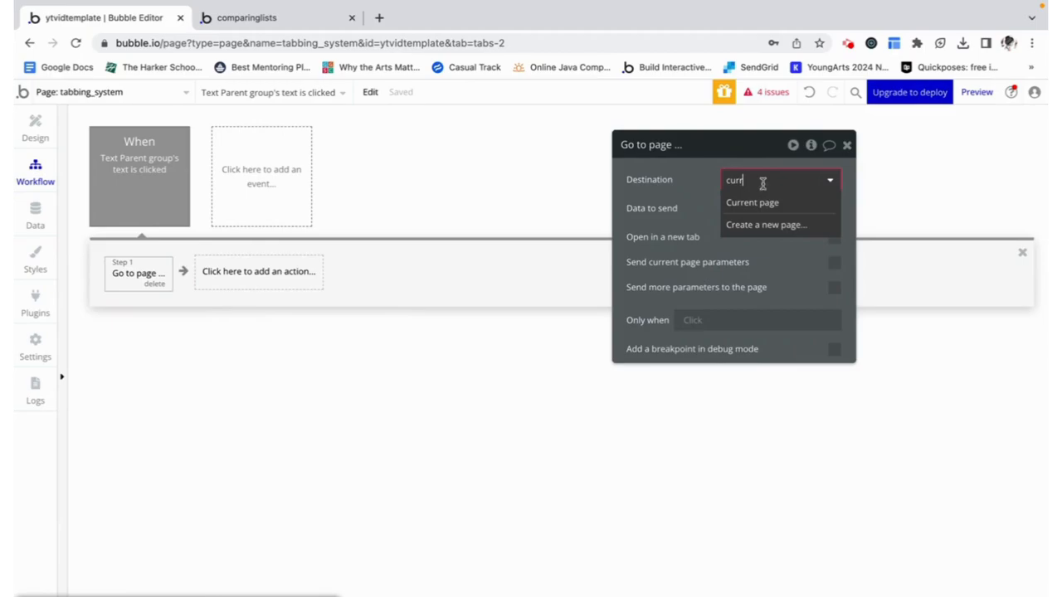
left_click(752, 202)
type("tab")
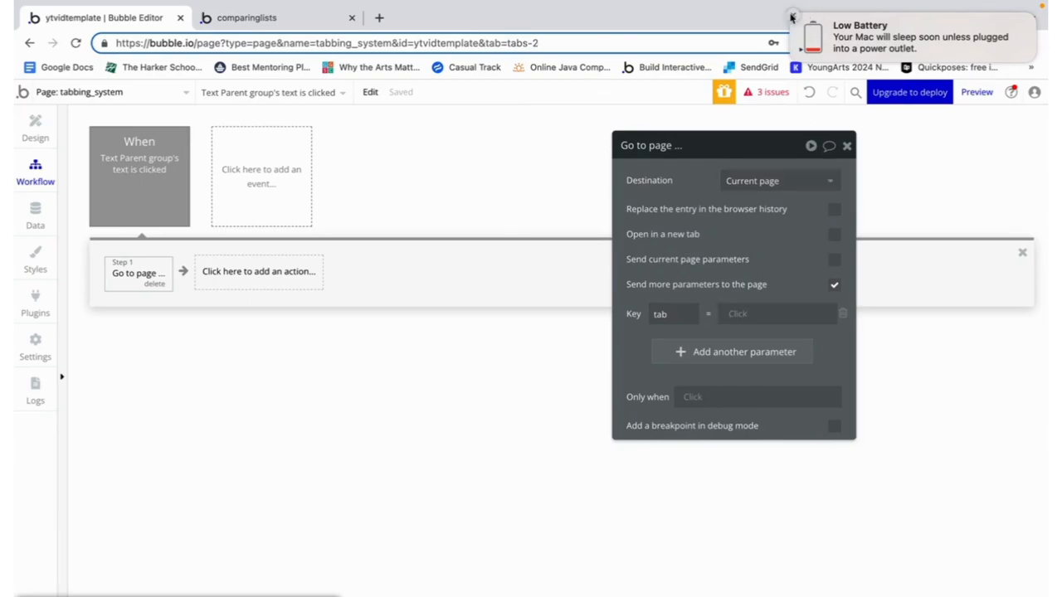
Send the URL parameter tab with Group tab1's text as its value.
left_click(777, 313)
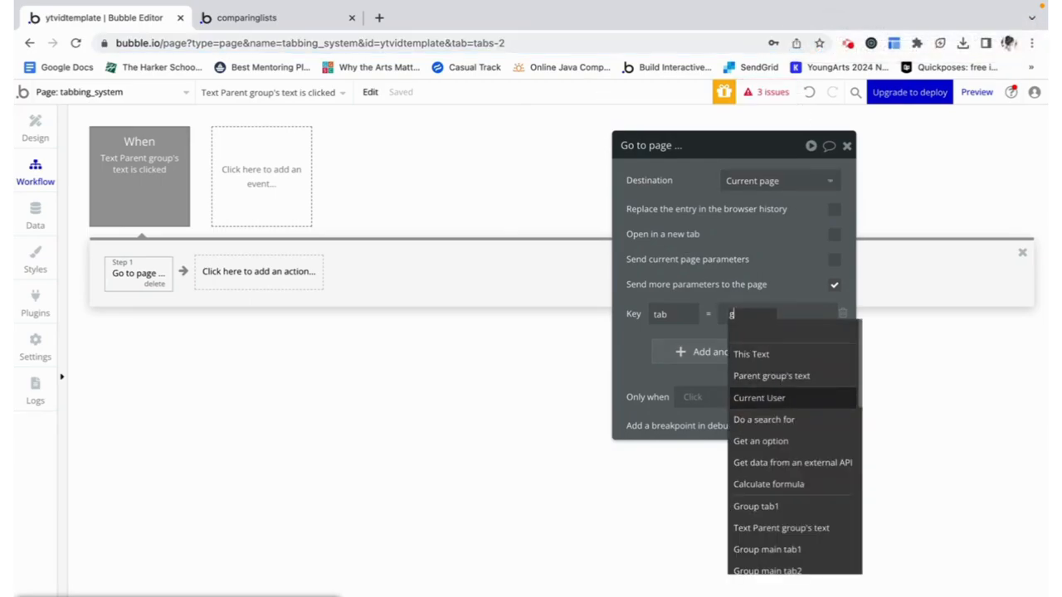
type("group")
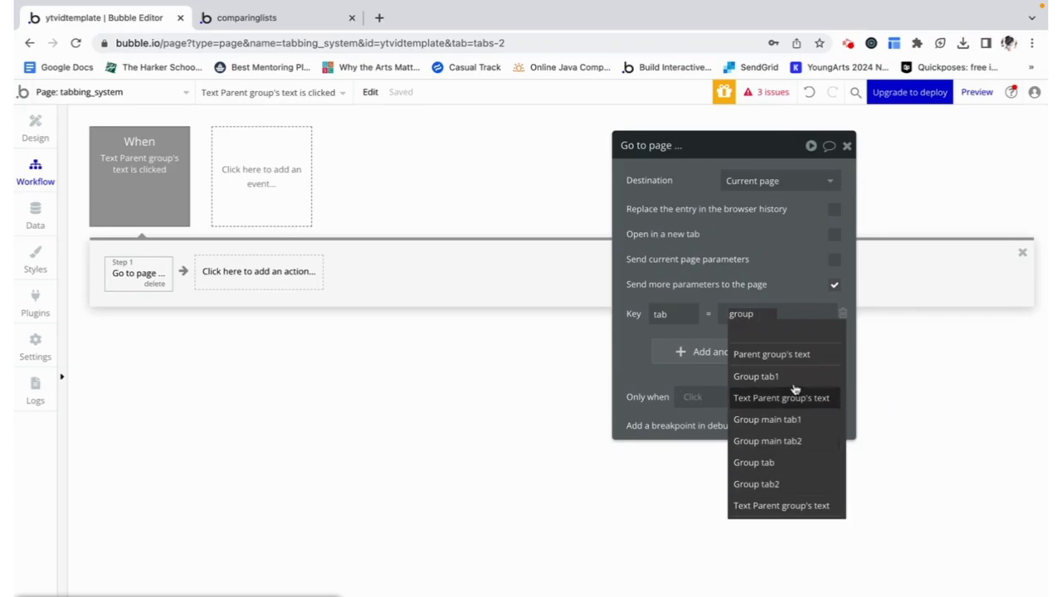
left_click(755, 377)
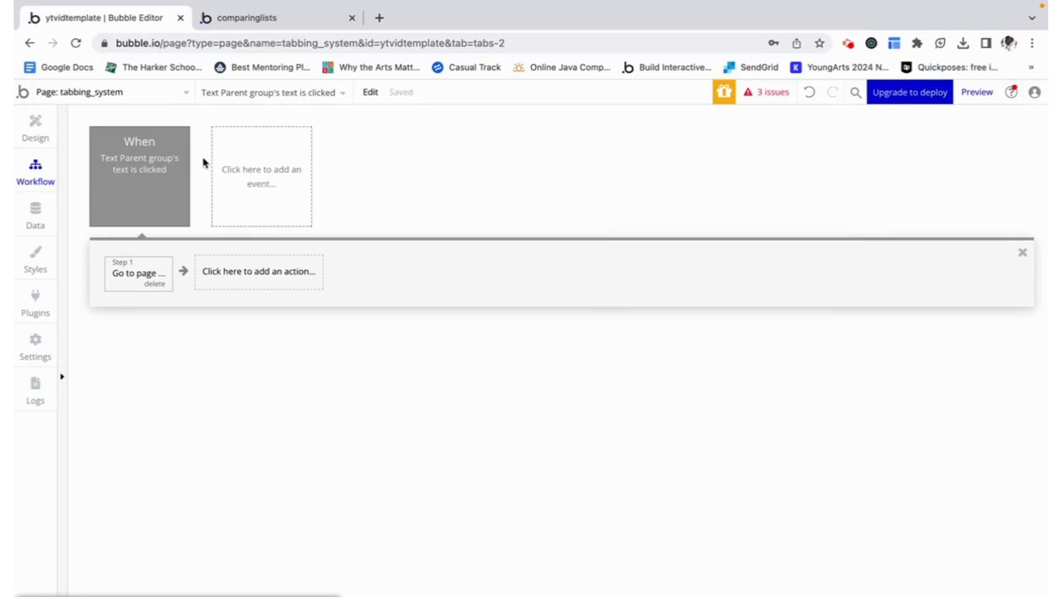
right_click(139, 166)
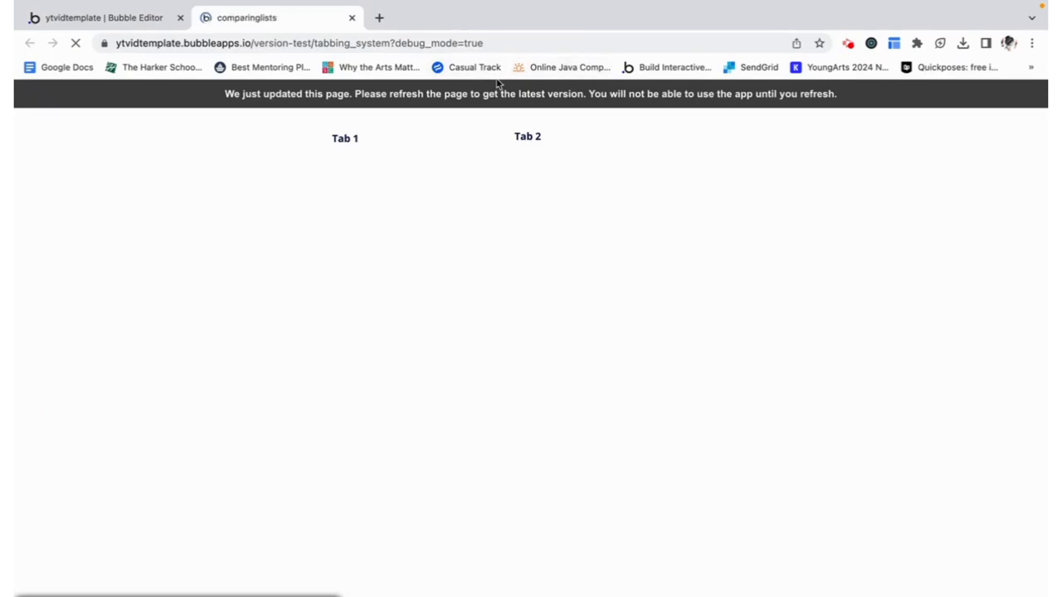
Refresh the preview, pick Tab 2, and confirm the tab parameter in the address bar.
left_click(344, 139)
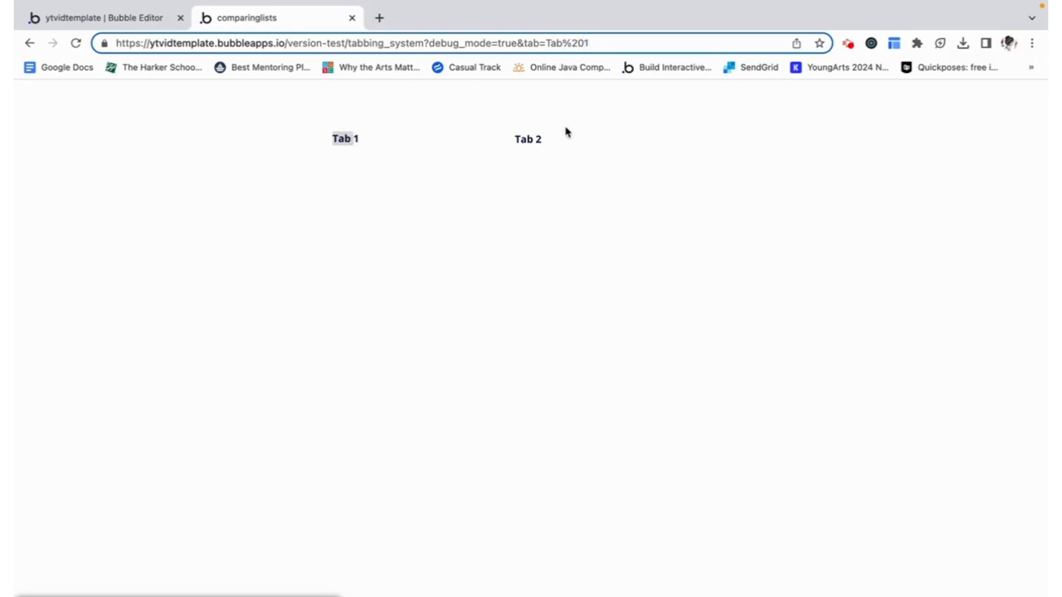
mouse_move(529, 141)
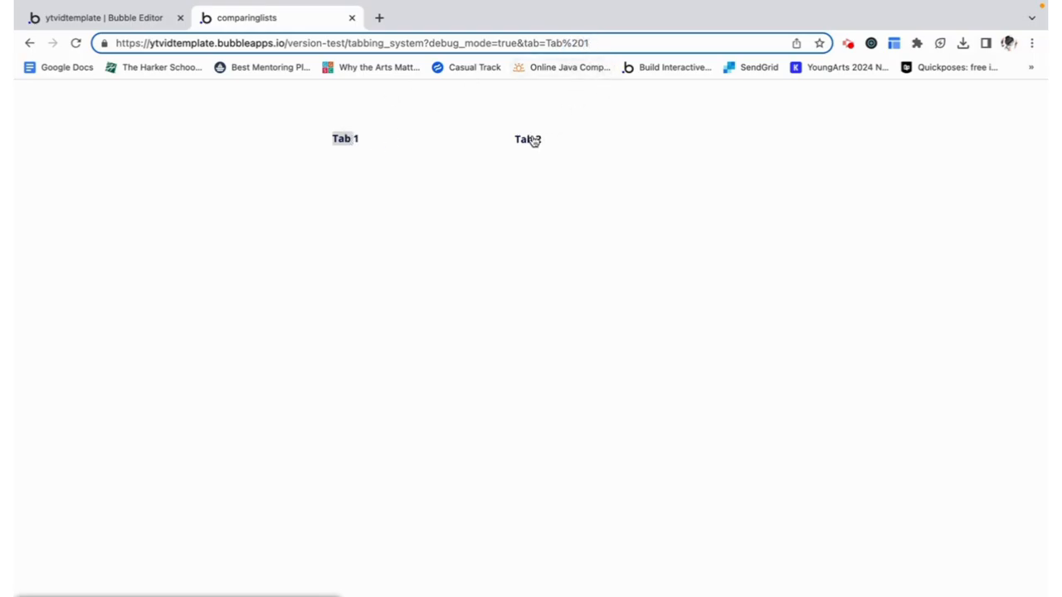
left_click(527, 138)
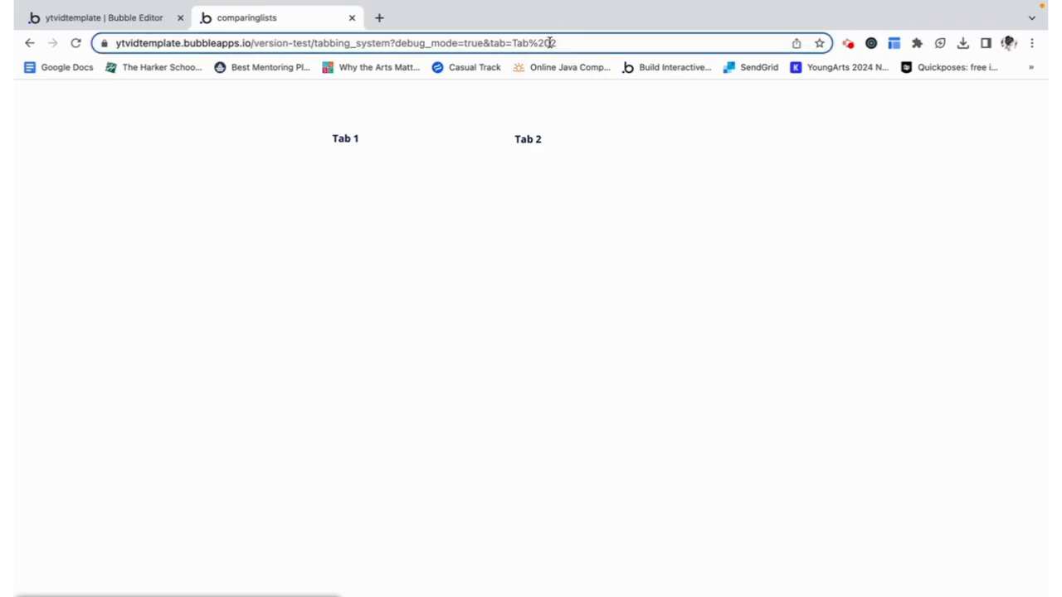
left_click(99, 18)
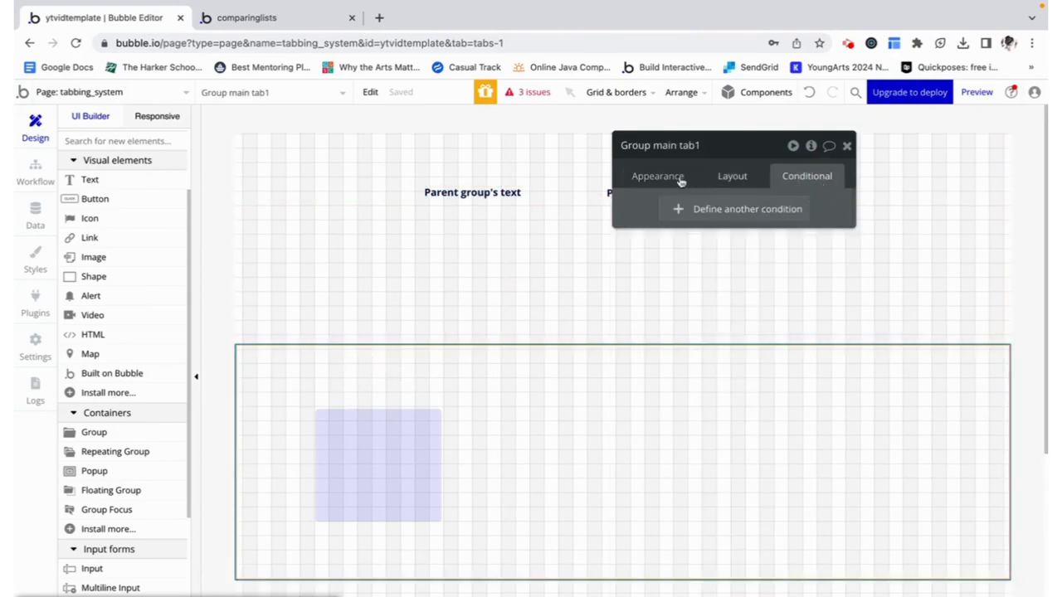
Give Group main tab1 the condition 'Get tab from page URL is Group tab1's text'.
left_click(747, 209)
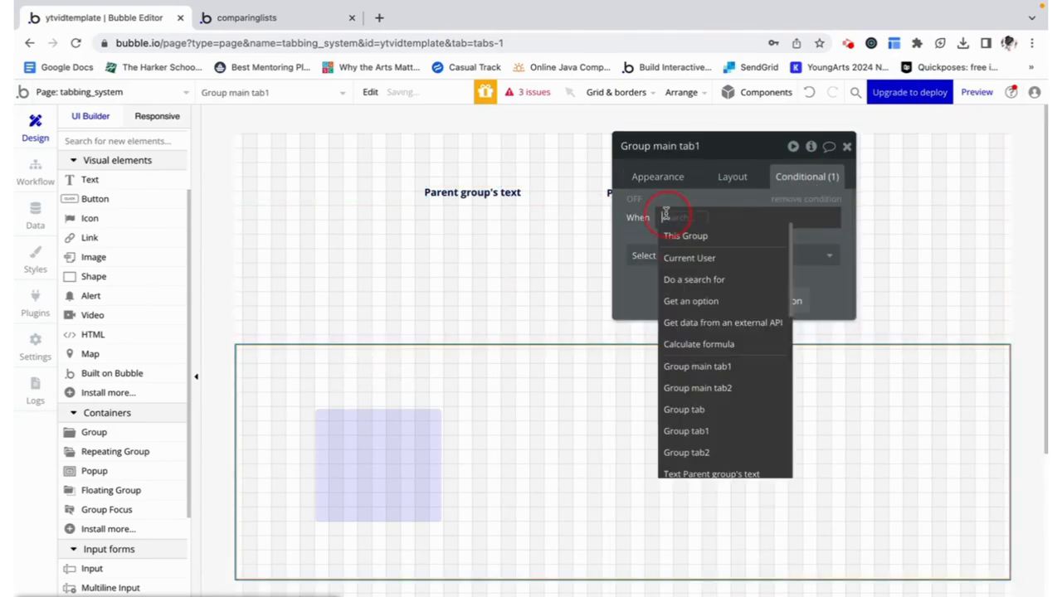
type("get")
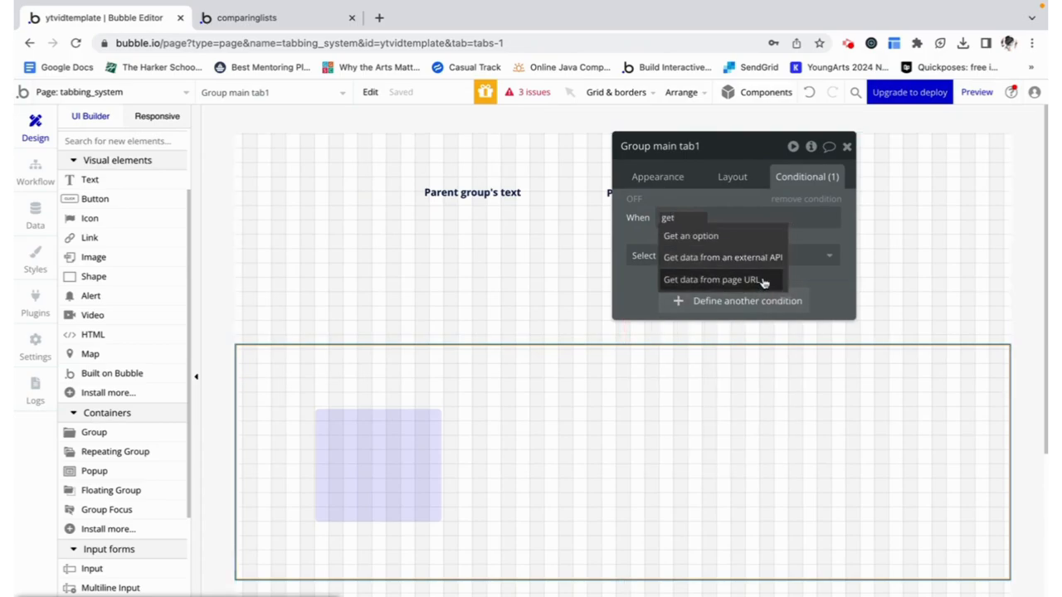
left_click(711, 279)
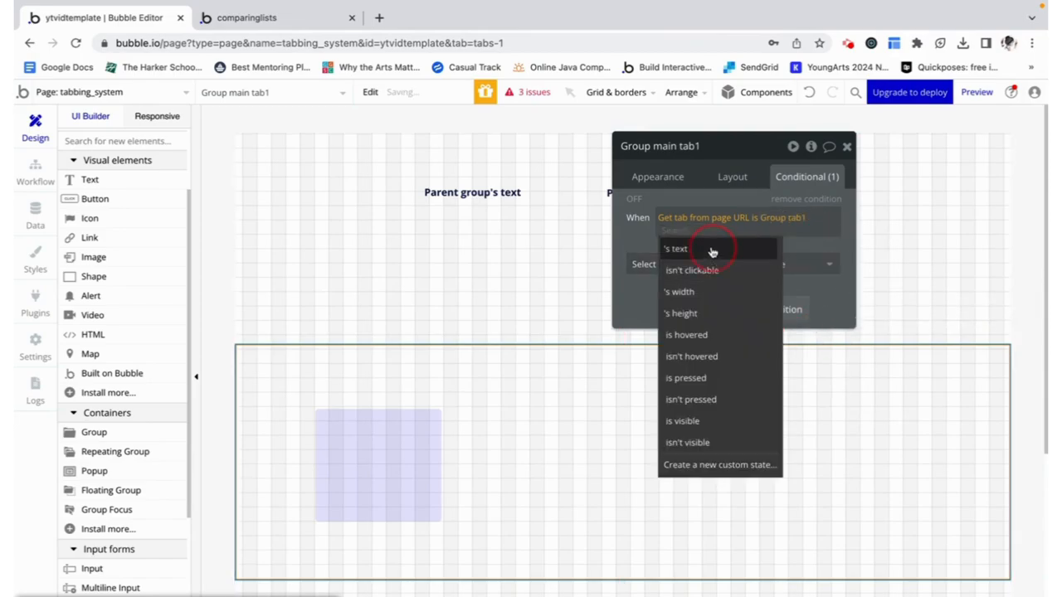
left_click(676, 249)
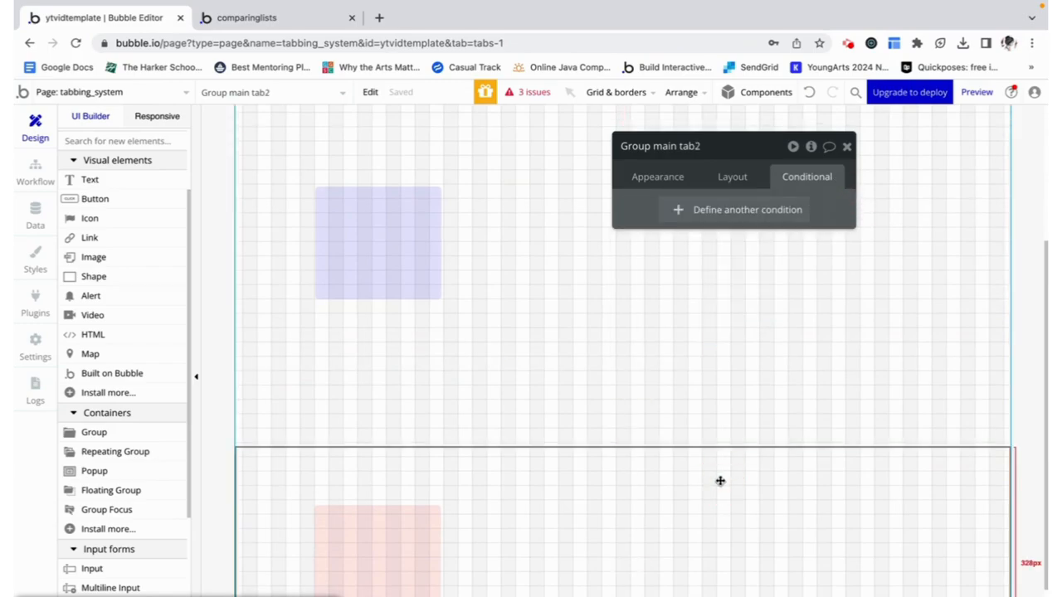
Add a Group main tab2 condition comparing against Group tab2's text that makes it visible.
left_click(734, 209)
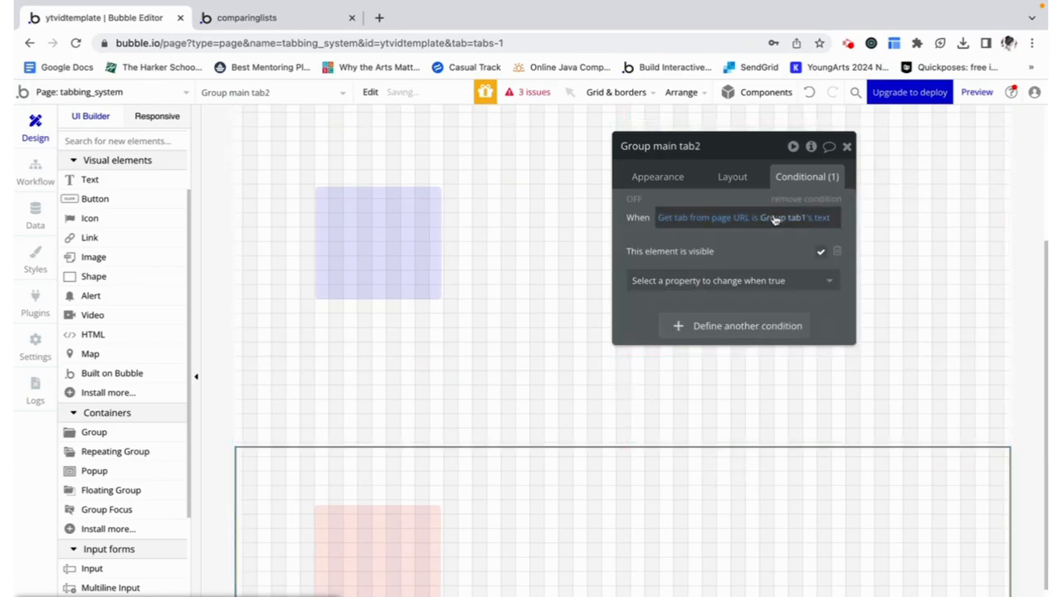
left_click(776, 217)
type("group")
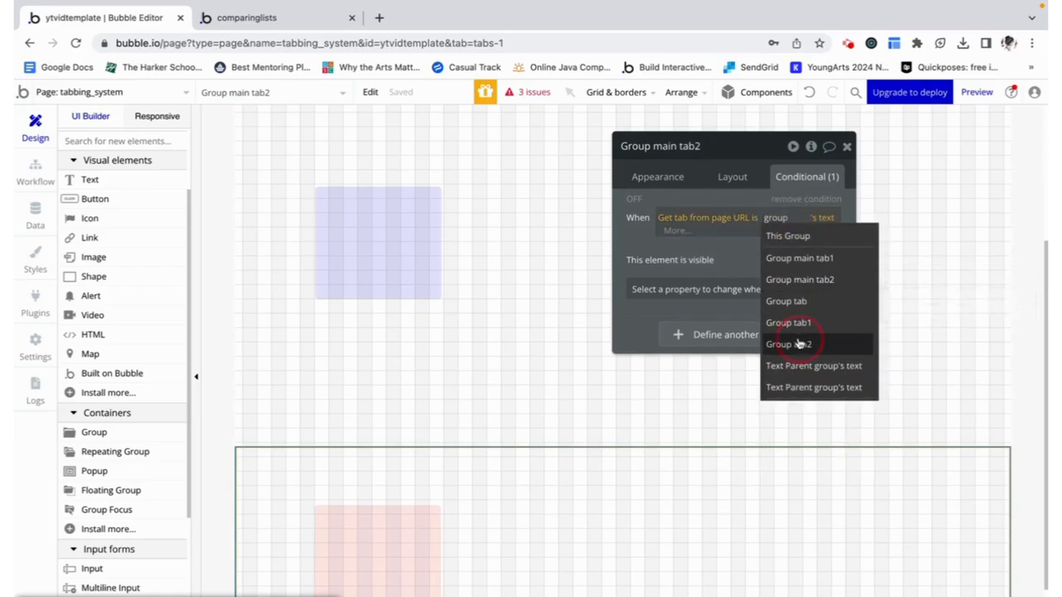
left_click(793, 344)
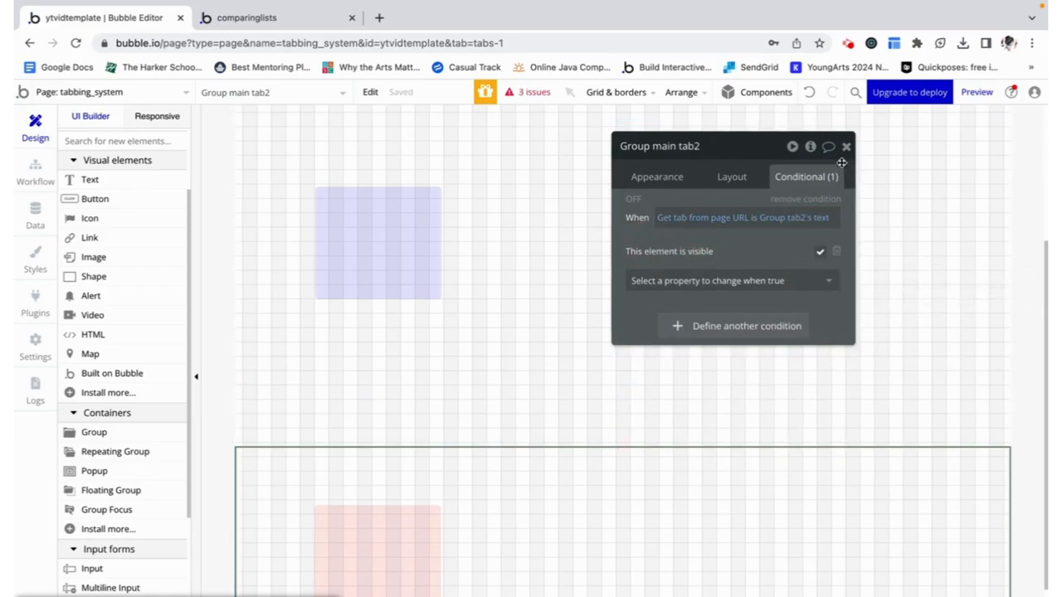
left_click(248, 17)
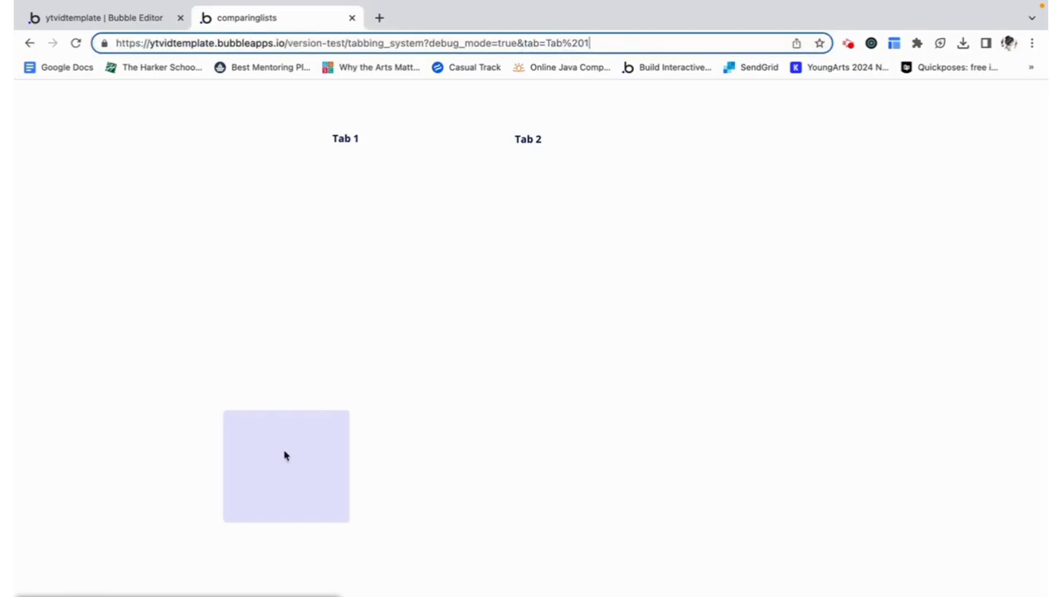
Load the preview with tab=Tab 2, confirm the pink block, and return to the editor.
left_click(528, 139)
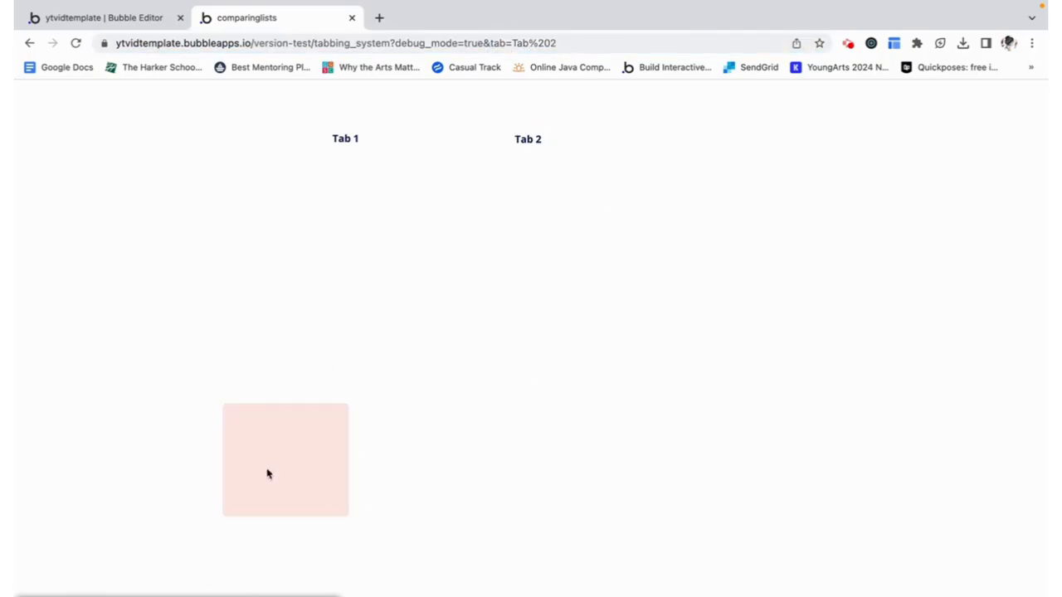
mouse_move(298, 439)
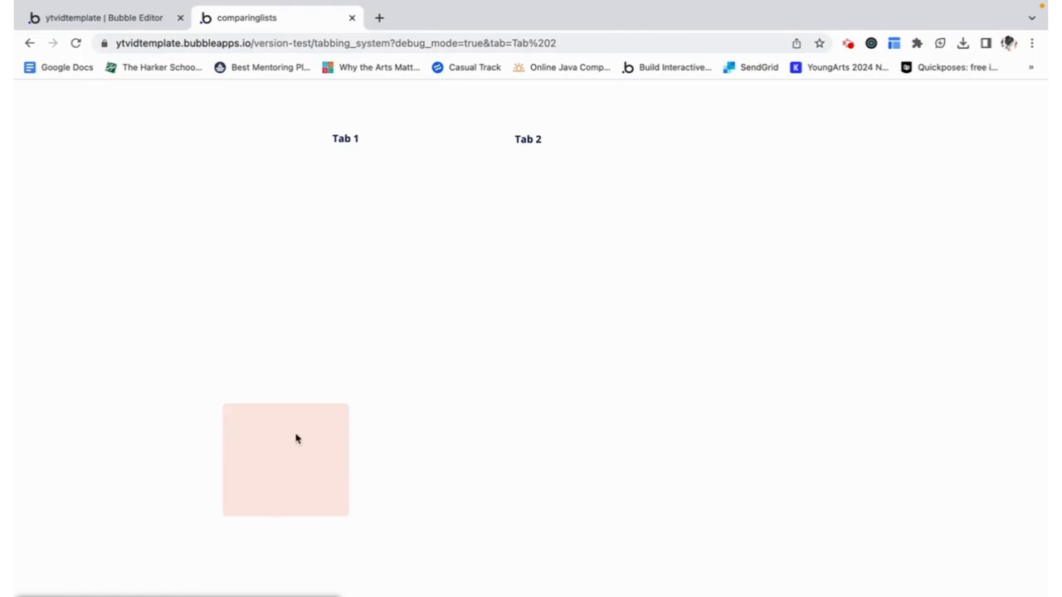
mouse_move(81, 375)
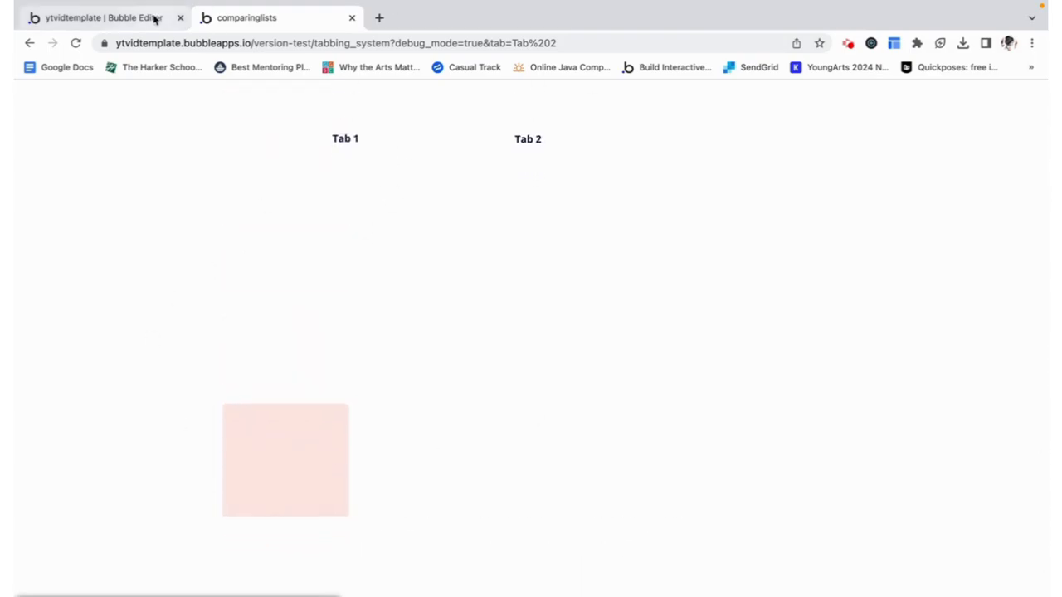
left_click(112, 18)
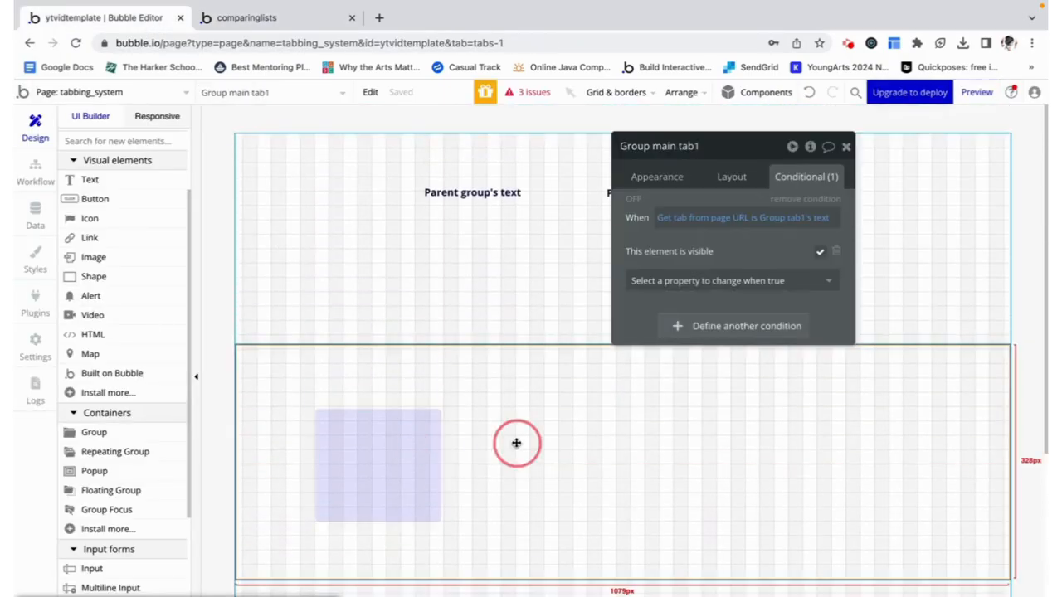
Close the tab group's settings and name the new popup 'Popup hiddenvariables'.
left_click(744, 218)
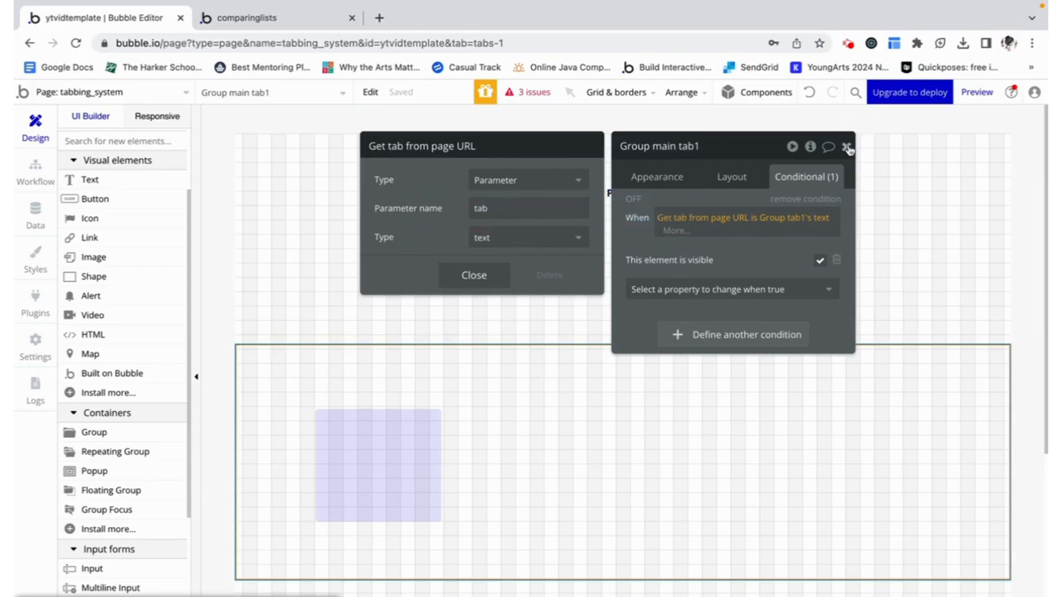
left_click(847, 146)
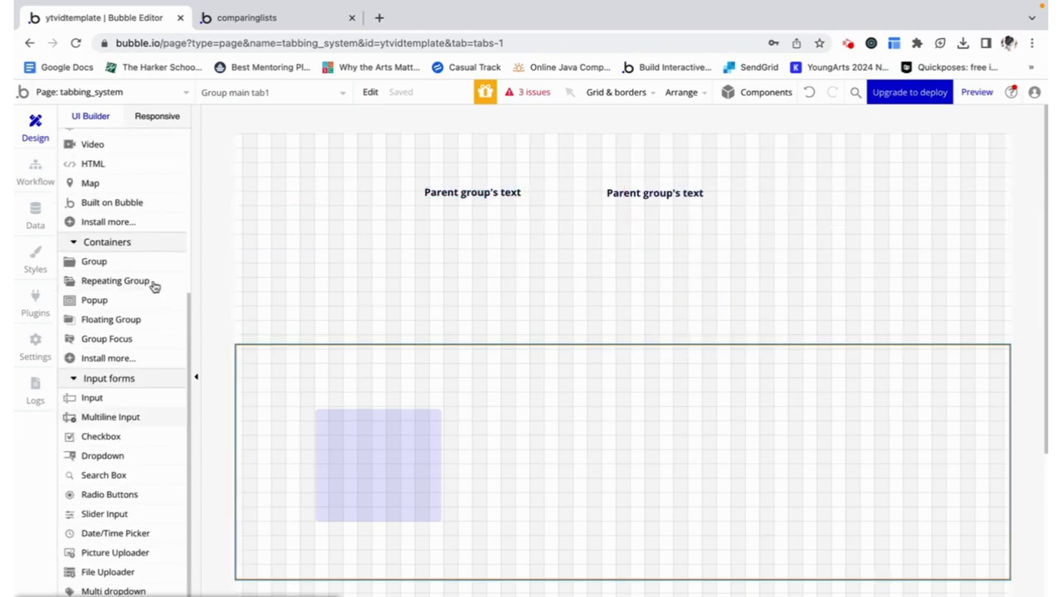
mouse_move(481, 42)
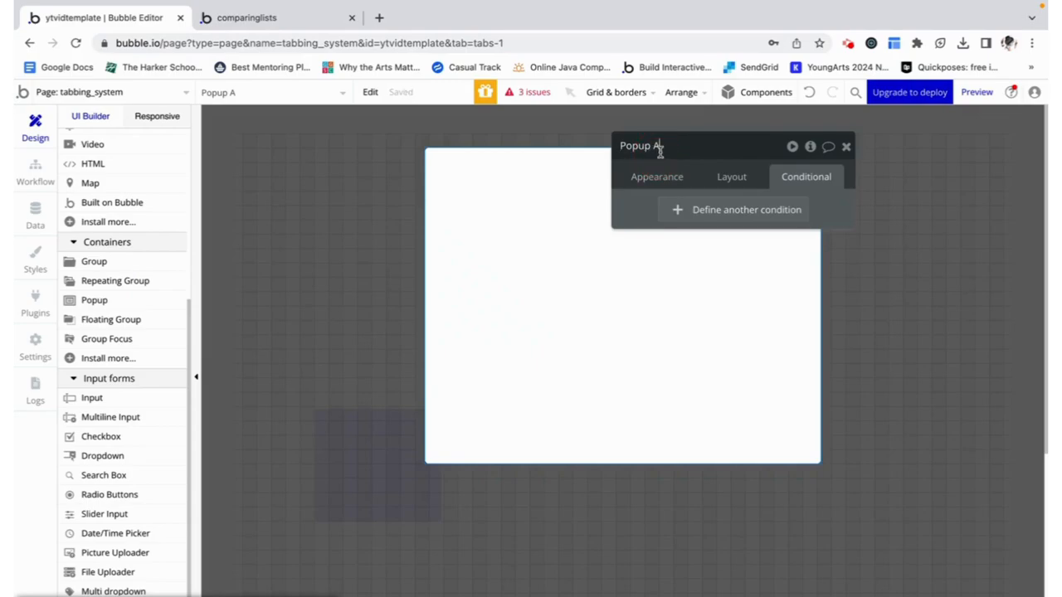
type("Popup hidden")
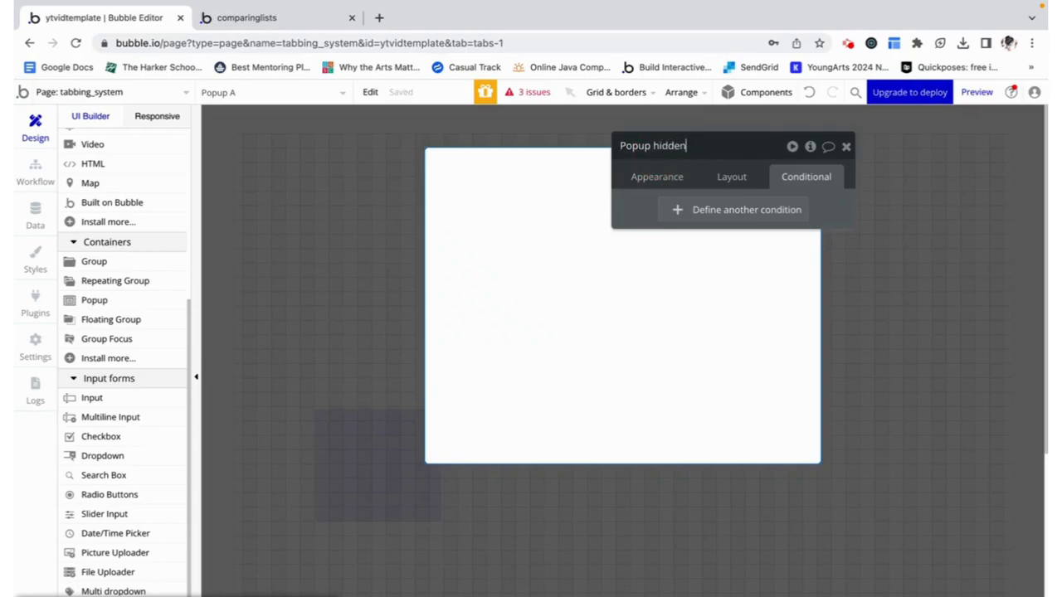
type("variable")
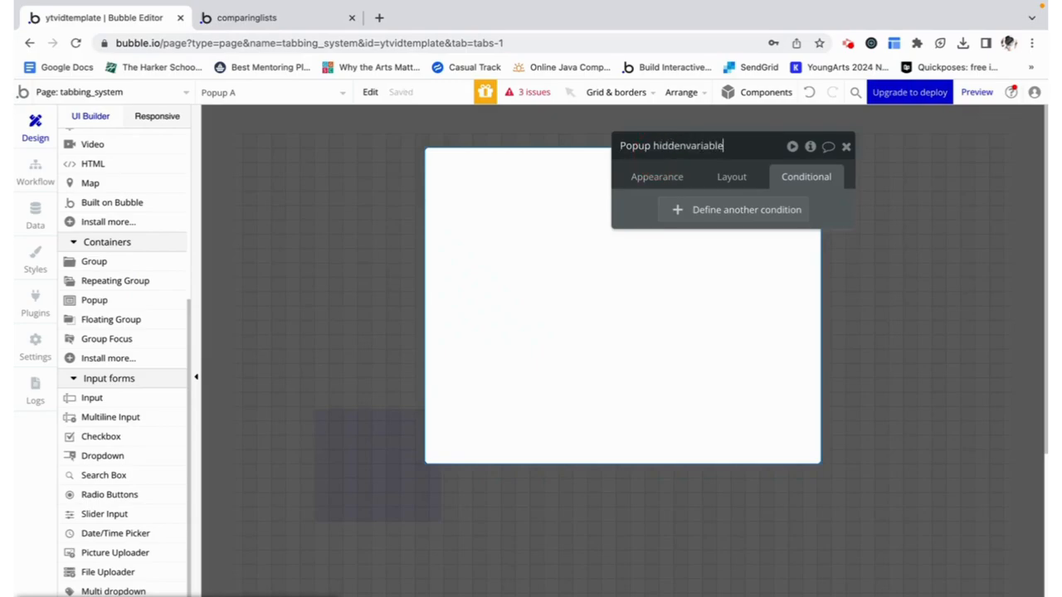
left_click(657, 176)
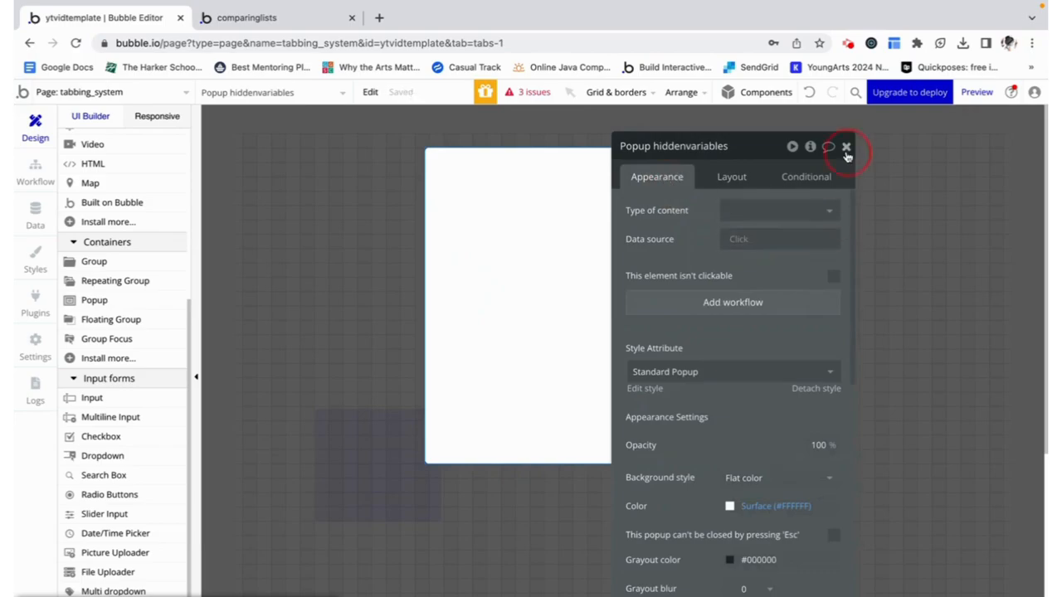
left_click(845, 146)
type("var -")
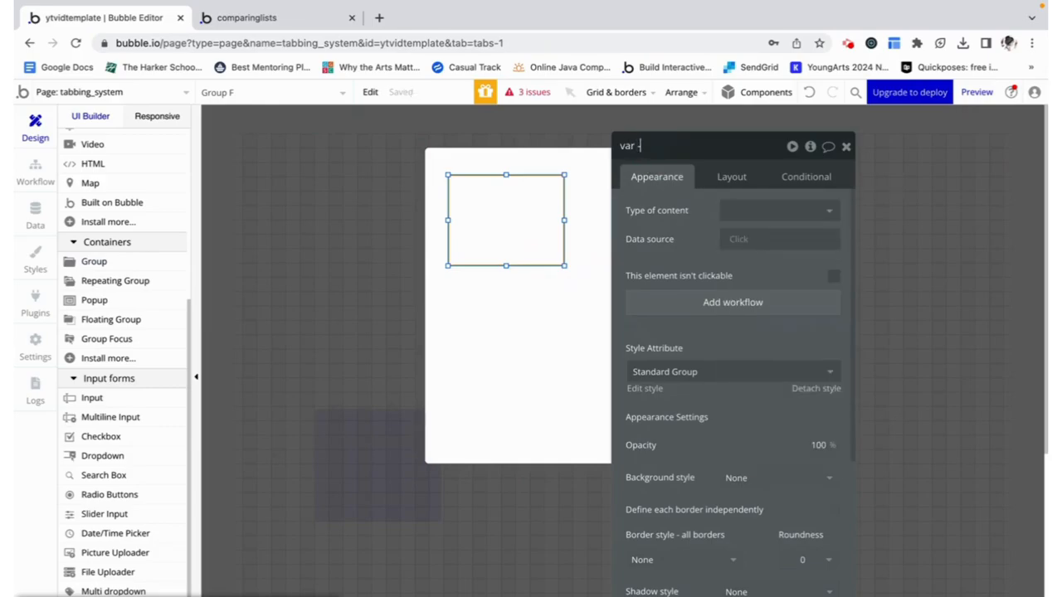
Make var - tabtext a text-type group sourced from the page URL 'tab' parameter.
type("tab")
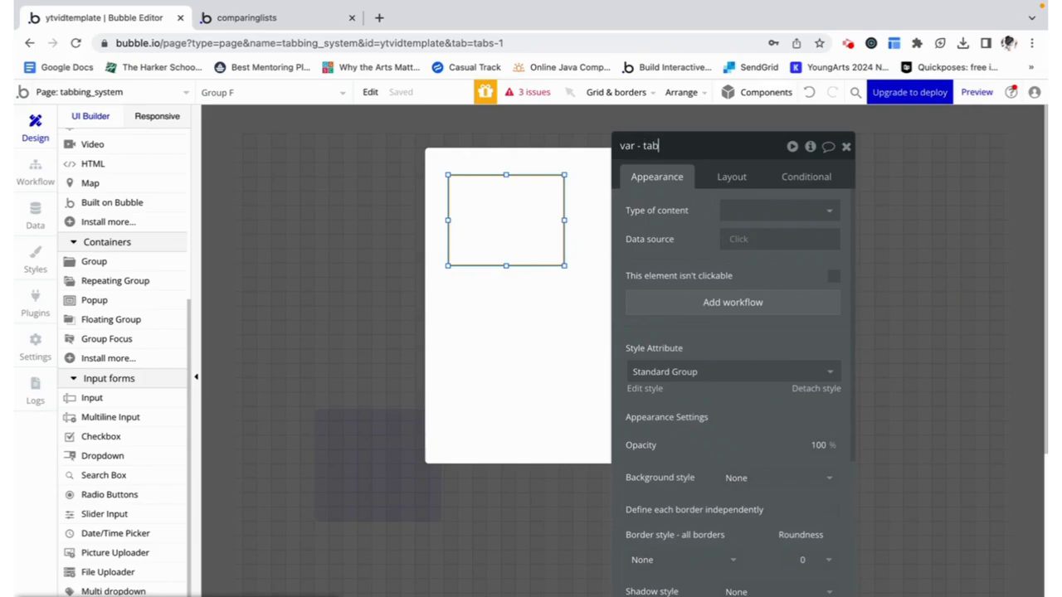
left_click(777, 210)
type("get")
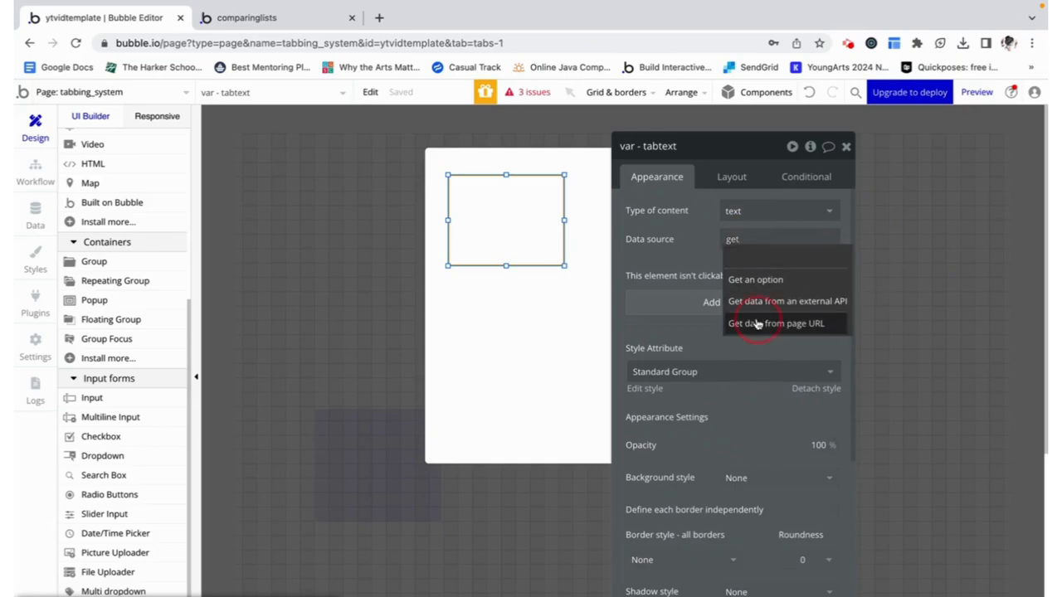
left_click(782, 324)
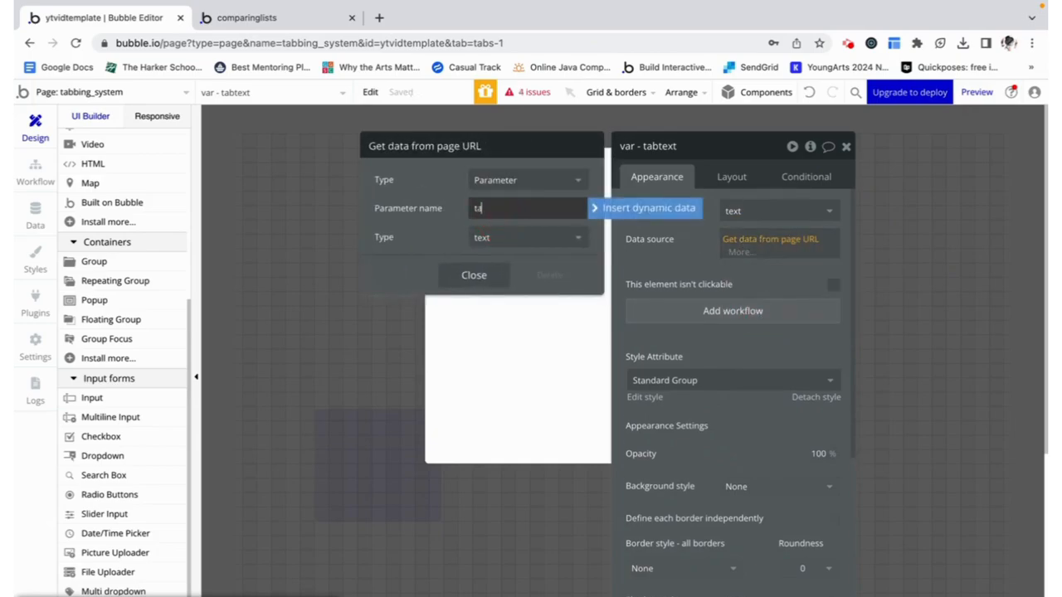
left_click(474, 275)
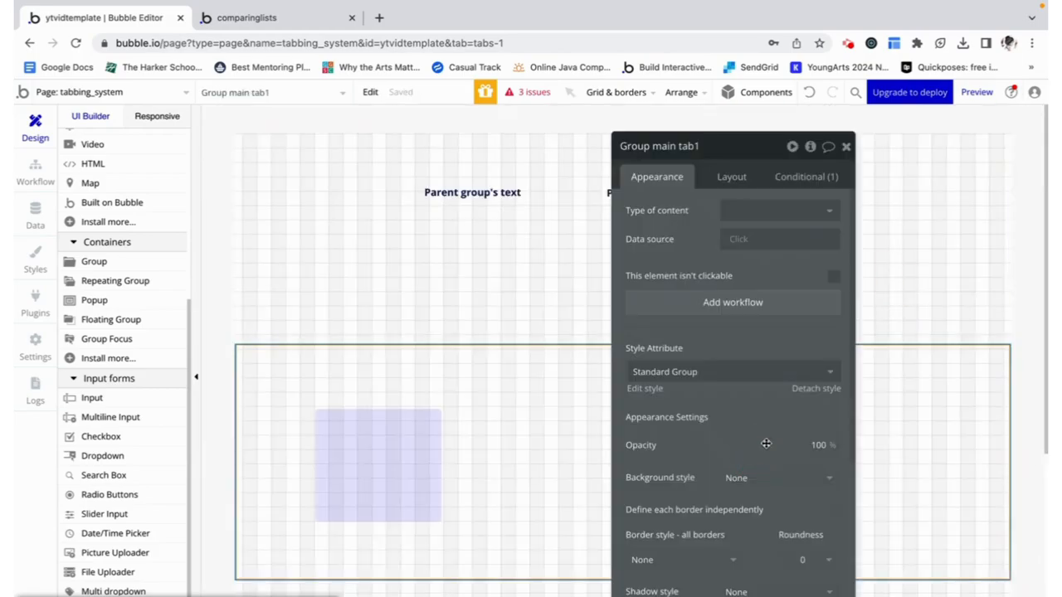
Change Group main tab1's condition to 'var - tabtext's text is Group tab1's text'.
left_click(806, 176)
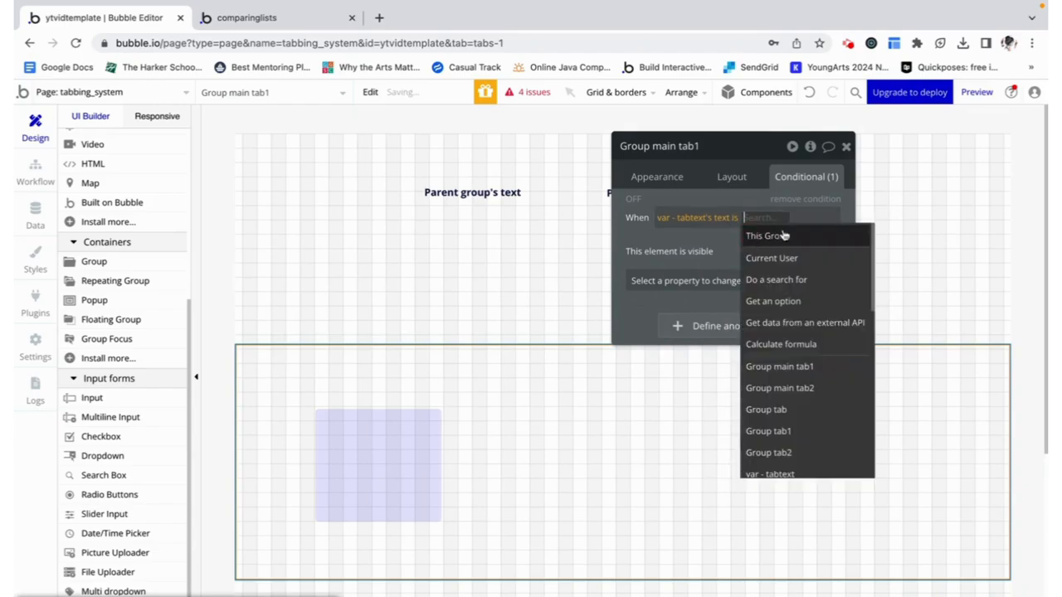
type("group")
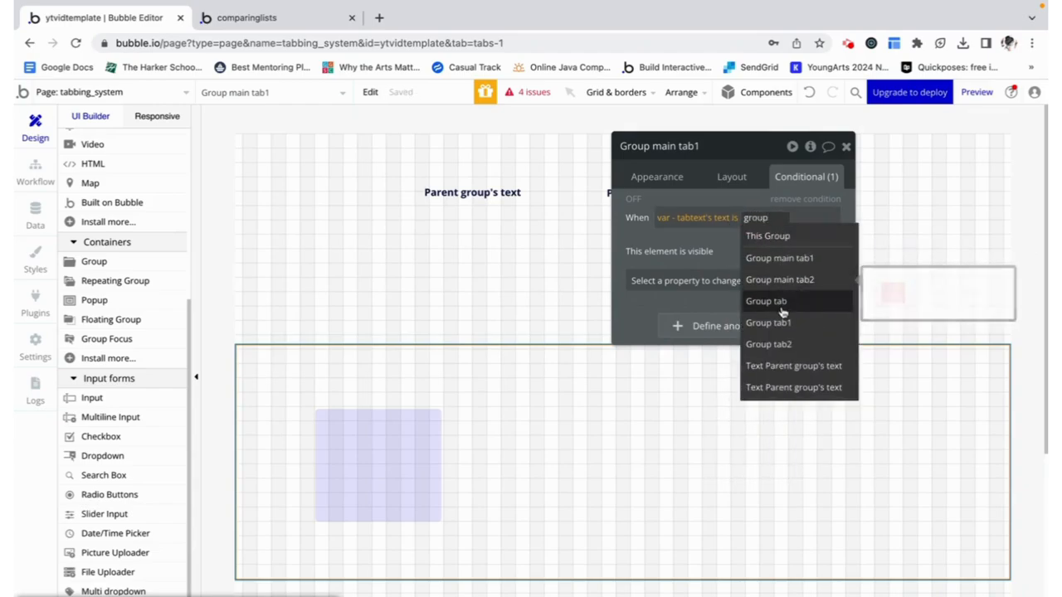
left_click(768, 323)
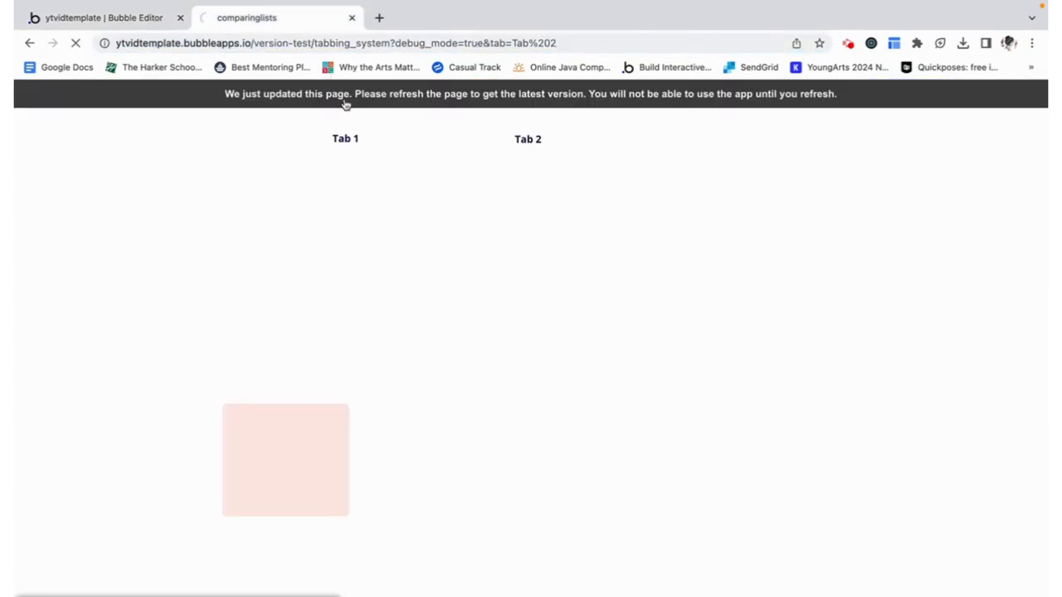
After checking Tab 1, make Group main tab2's condition compare against Group tab2's text.
left_click(345, 138)
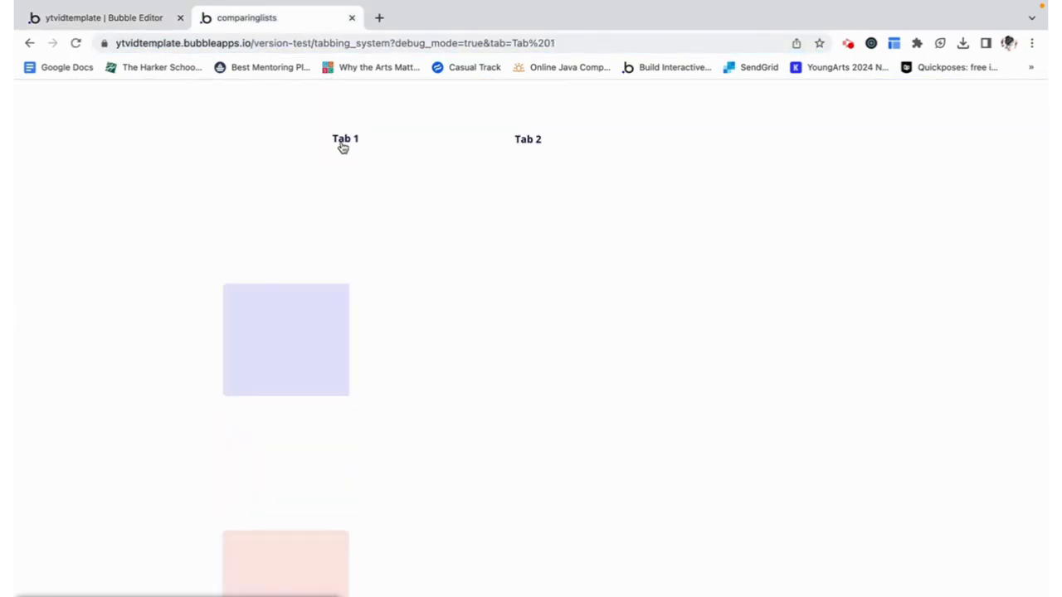
left_click(108, 18)
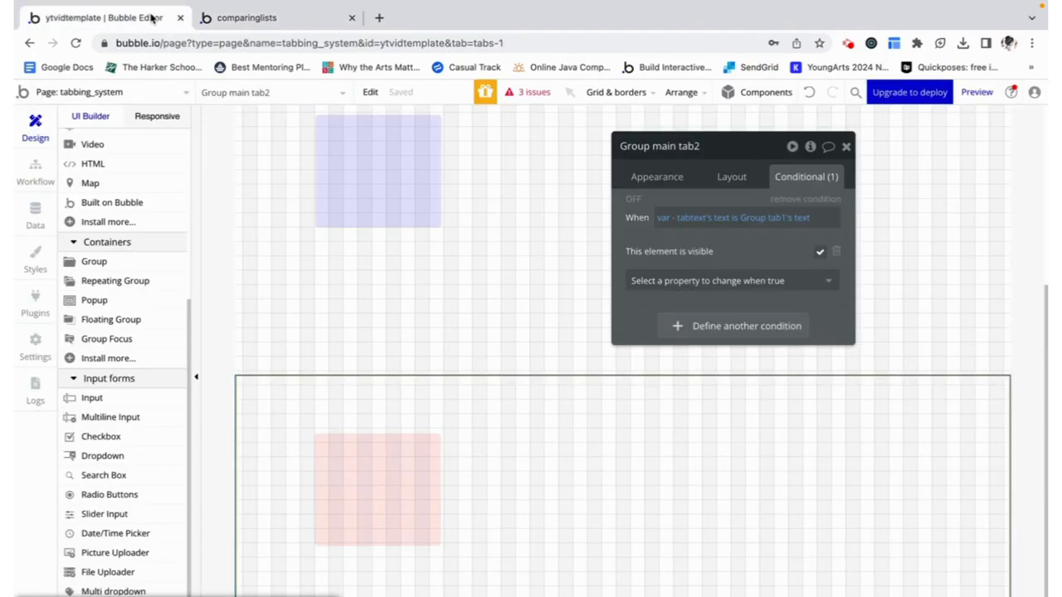
left_click(797, 217)
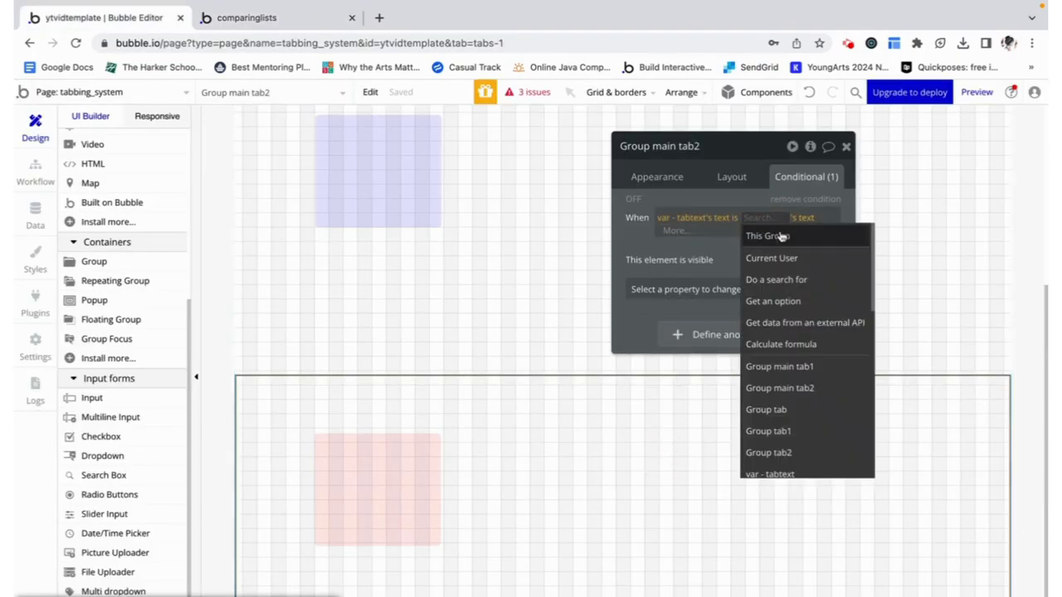
left_click(780, 388)
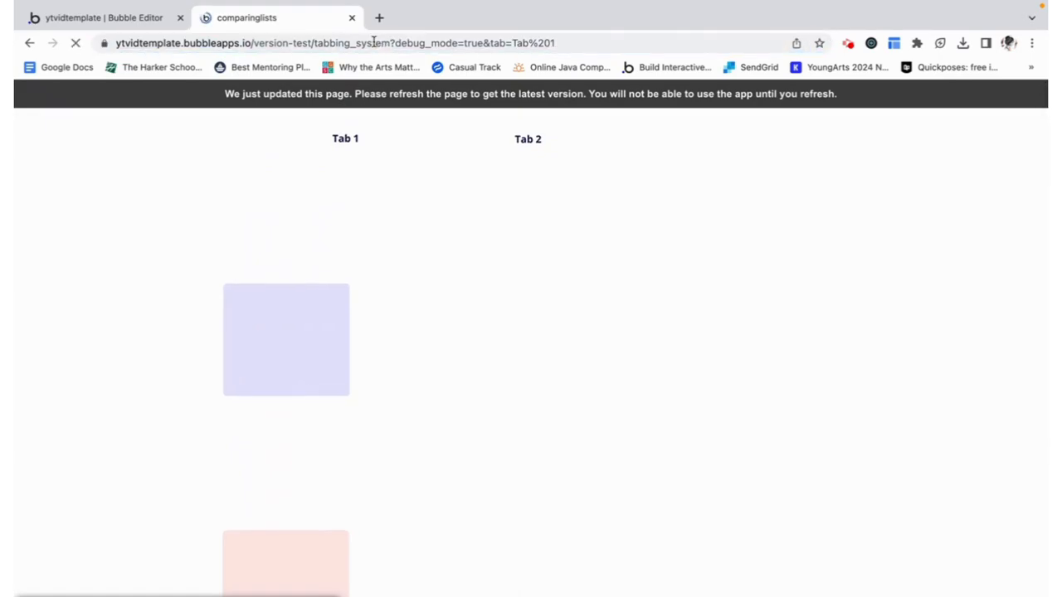
Reload the preview at Tab 1 so only the blue content block shows.
left_click(78, 44)
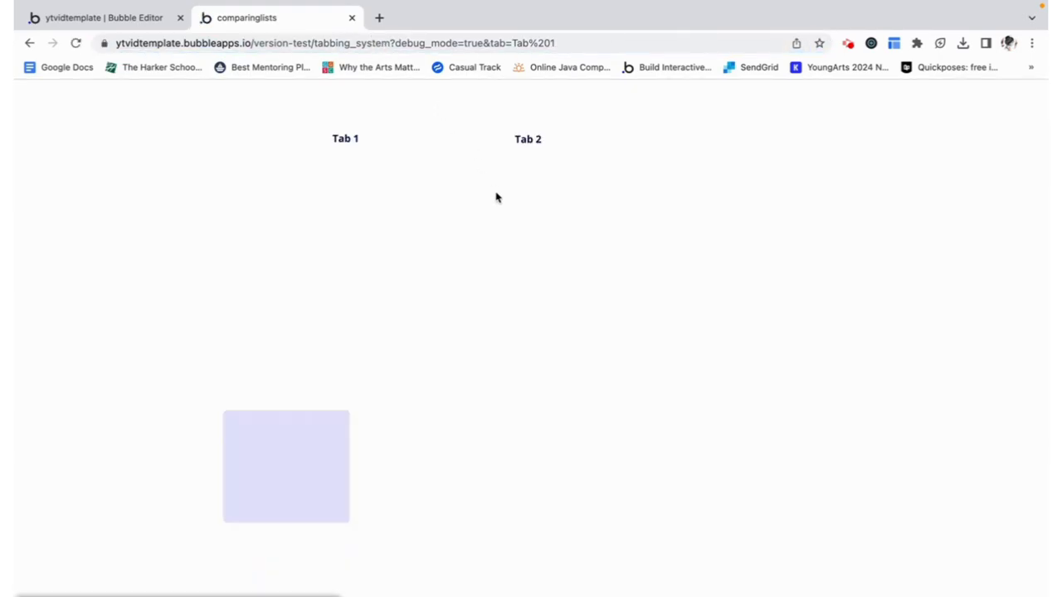
mouse_move(528, 141)
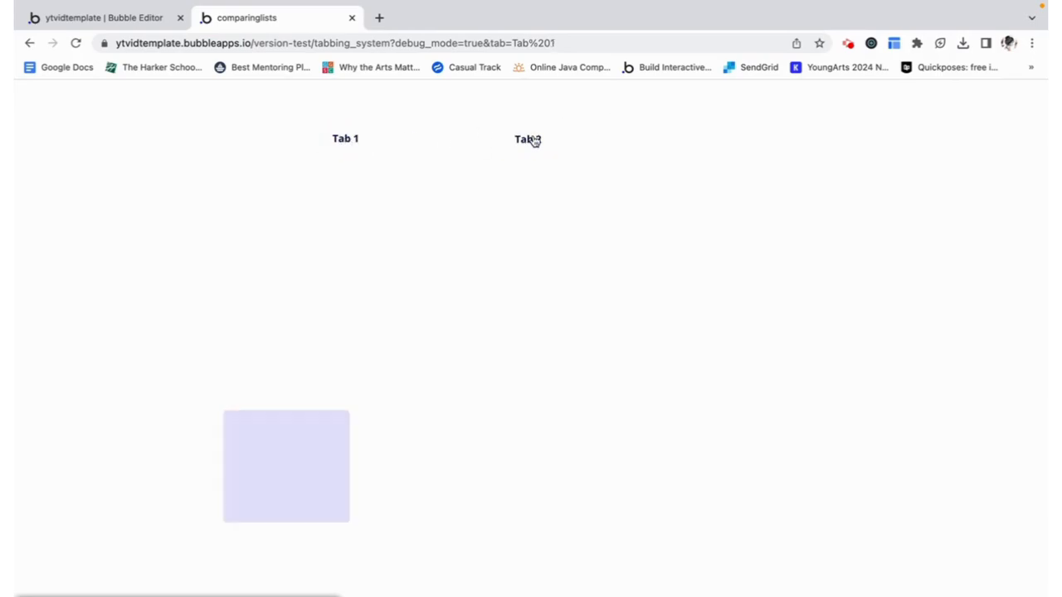